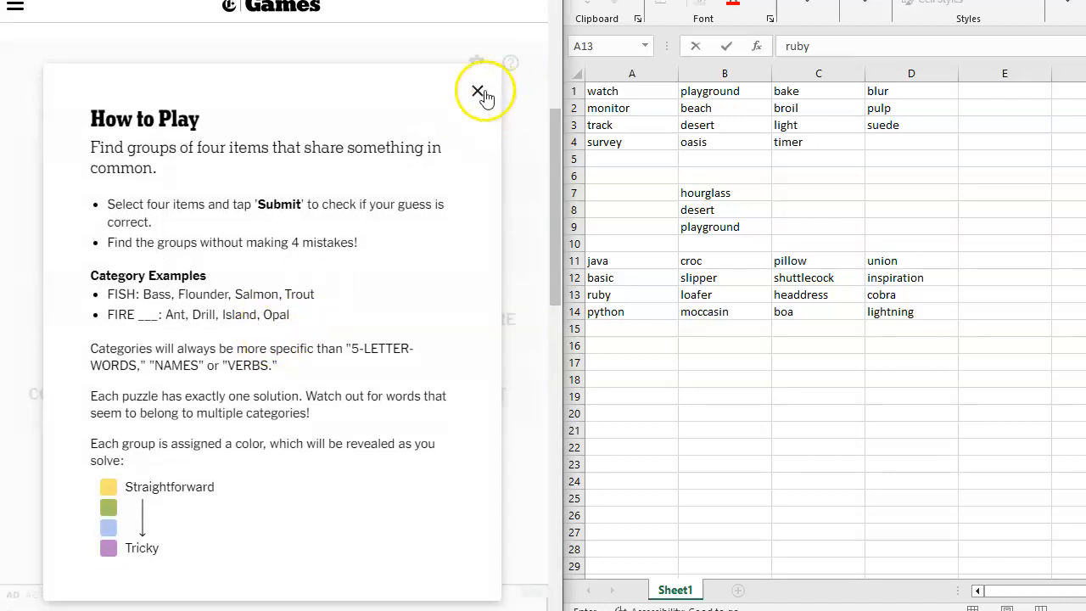
Close the How to Play instructions and shuffle the sixteen word tiles
click(475, 90)
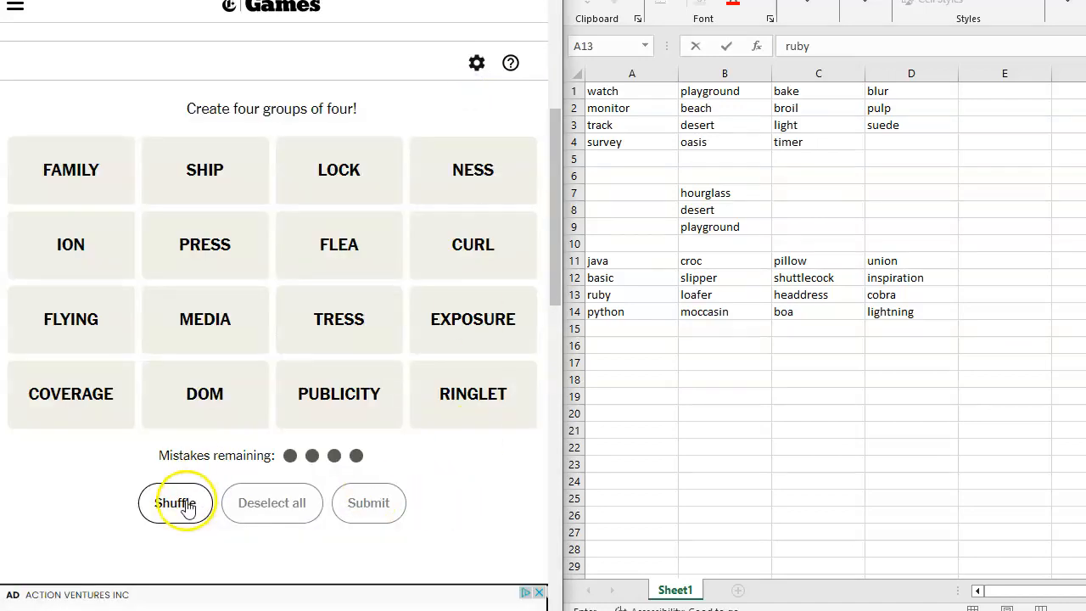
click(175, 502)
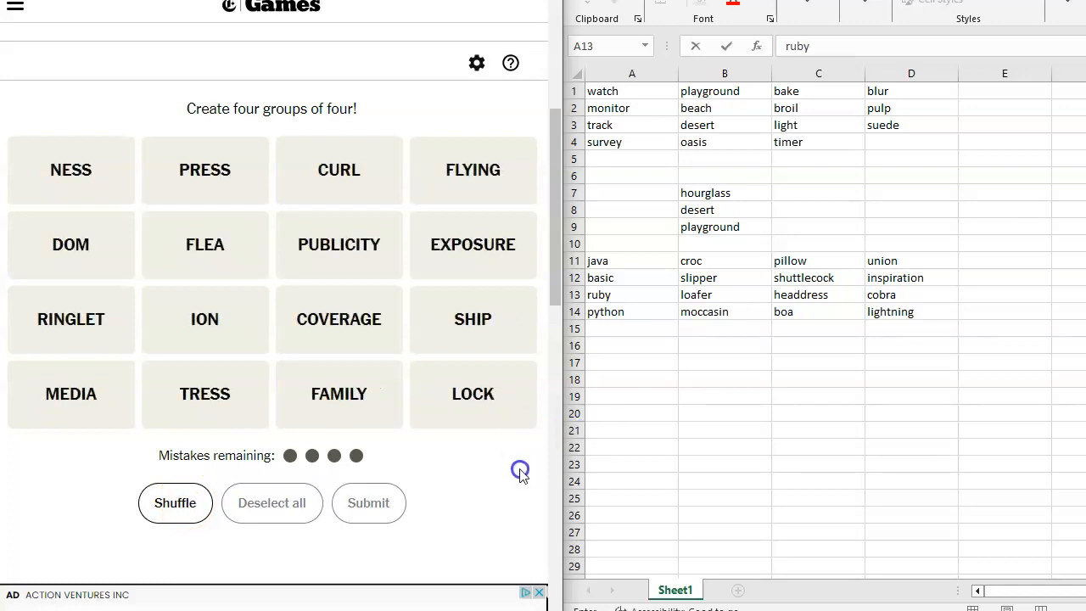
mouse_move(520, 376)
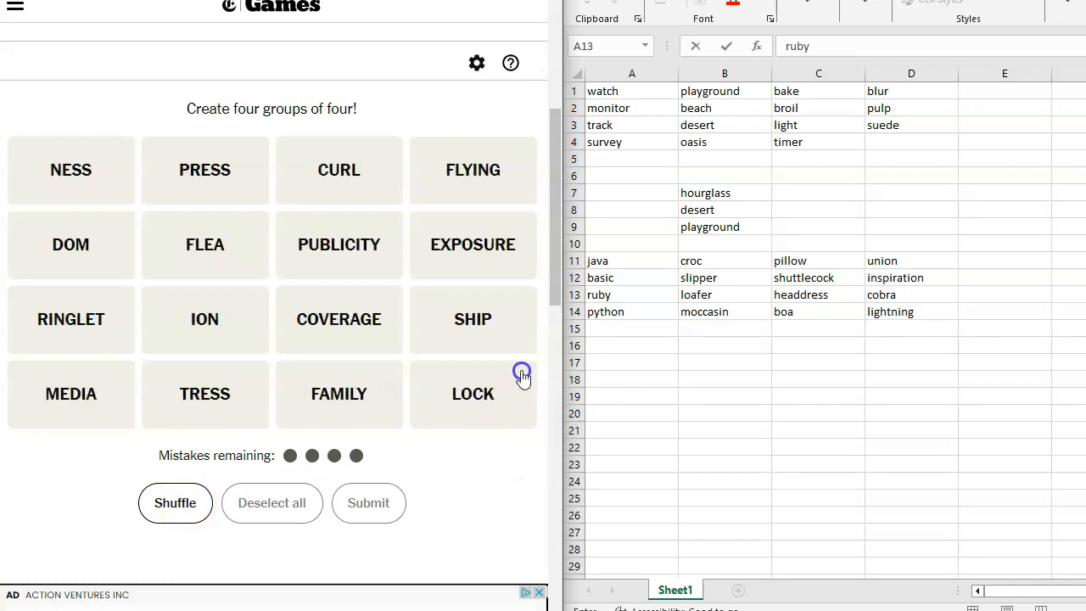
mouse_move(352, 207)
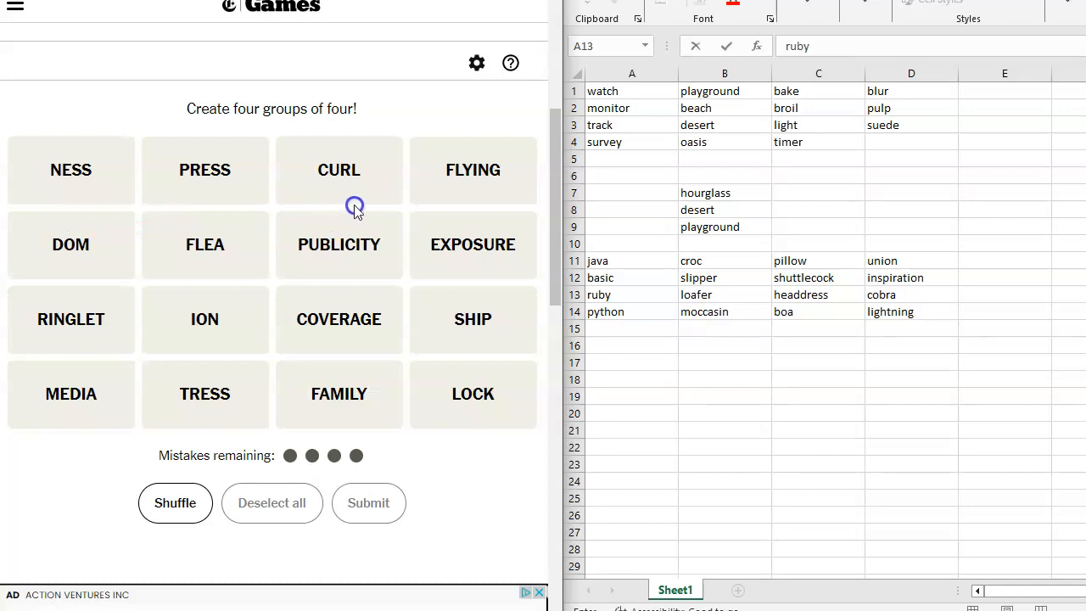
mouse_move(218, 280)
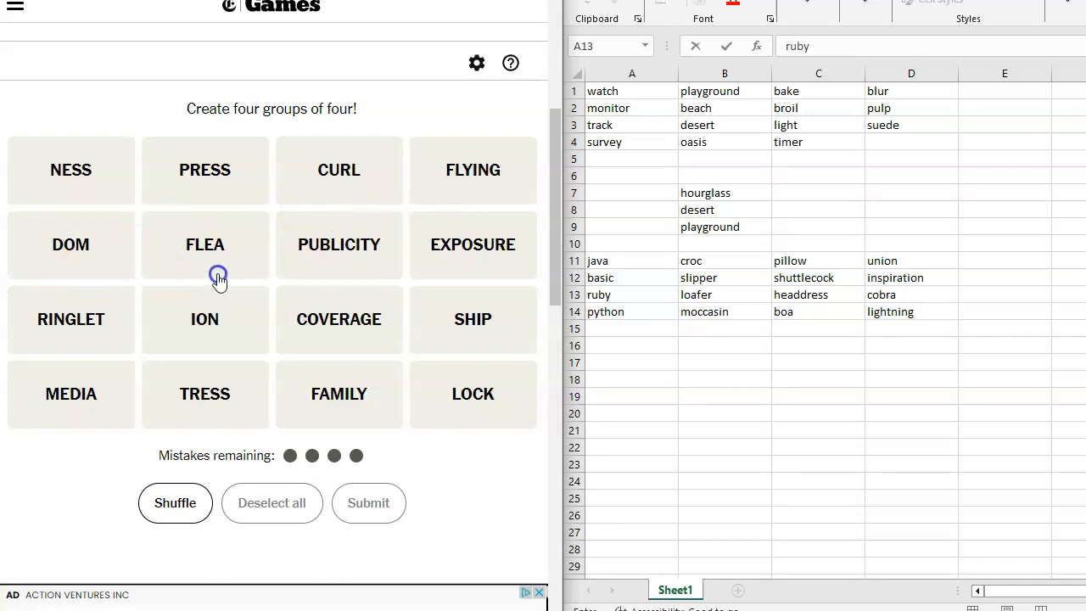
mouse_move(448, 257)
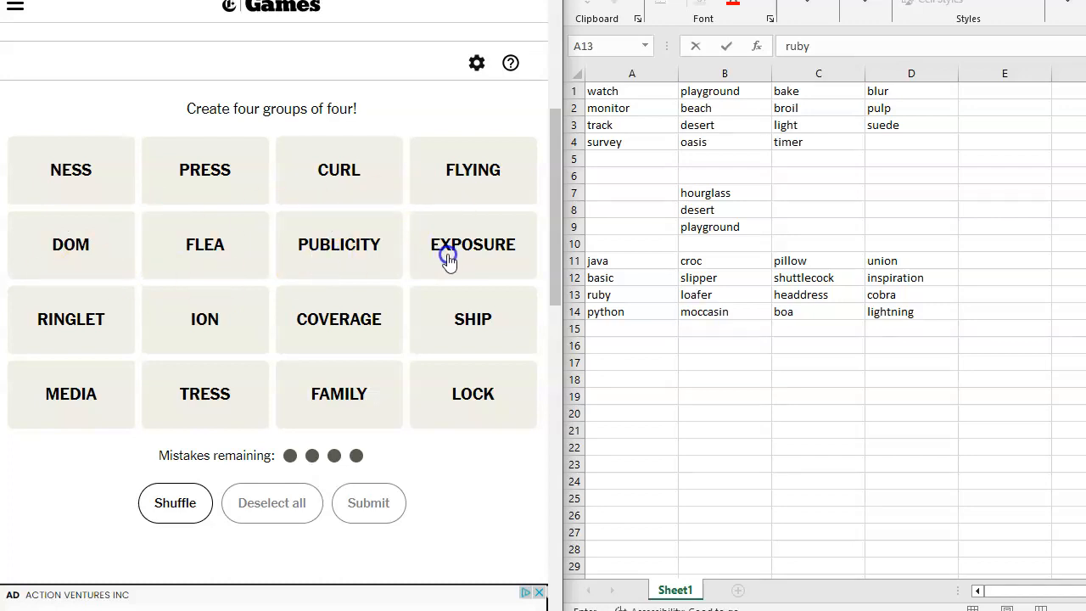
mouse_move(338, 346)
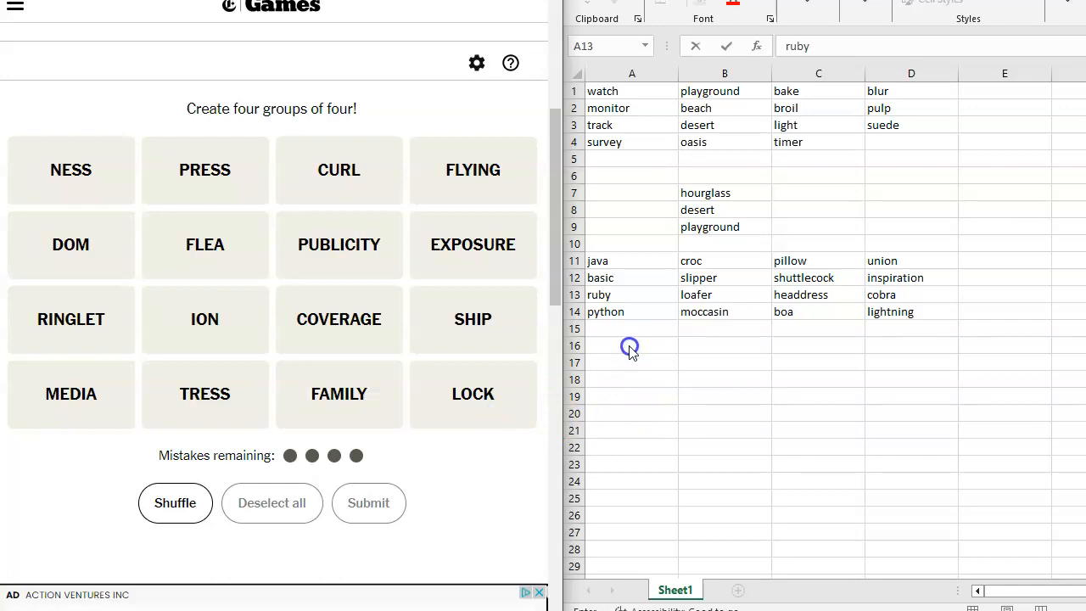
Enter curl, ringlet, tress and lock in cells A16 to A19
click(629, 345)
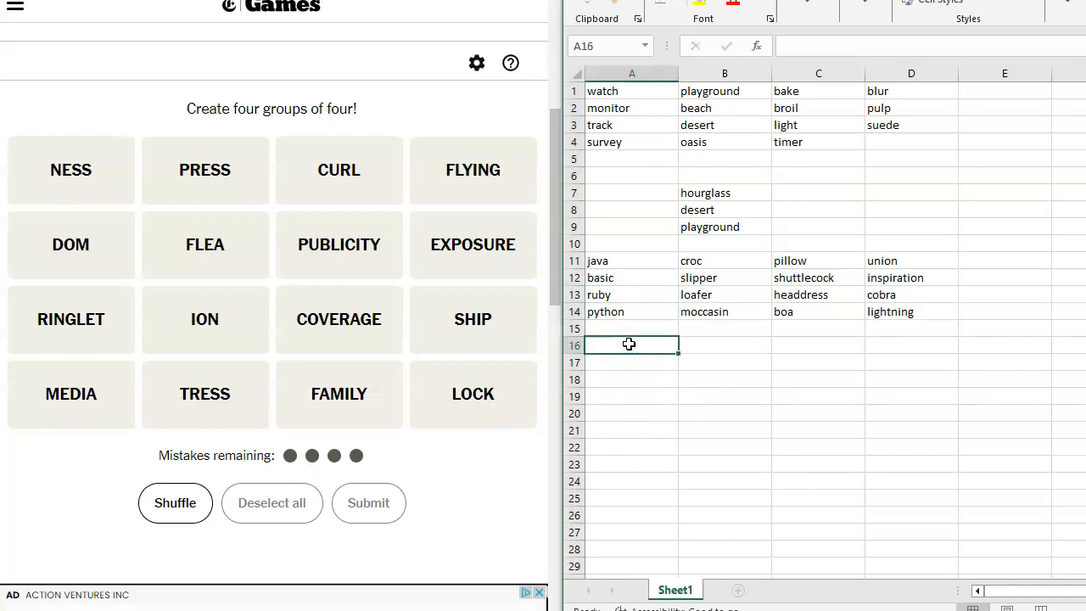
text(curl)
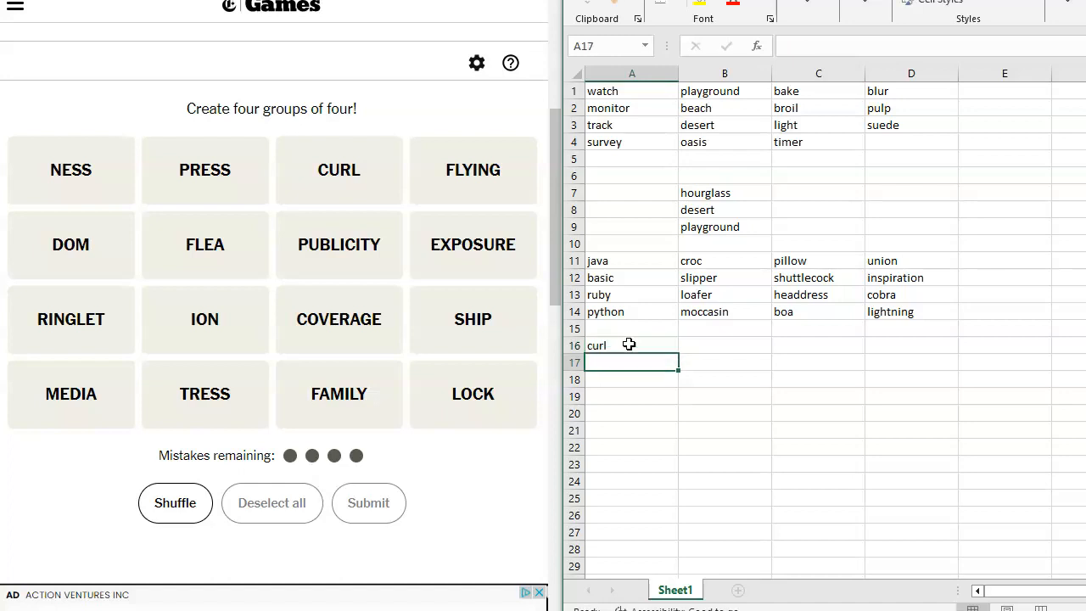
text(ringle)
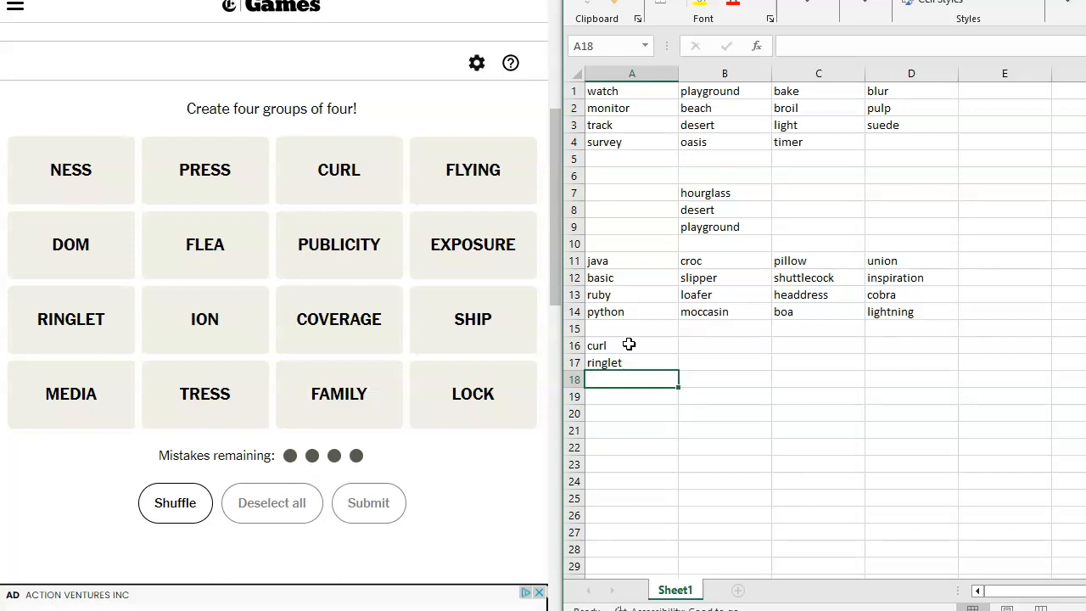
text(tress)
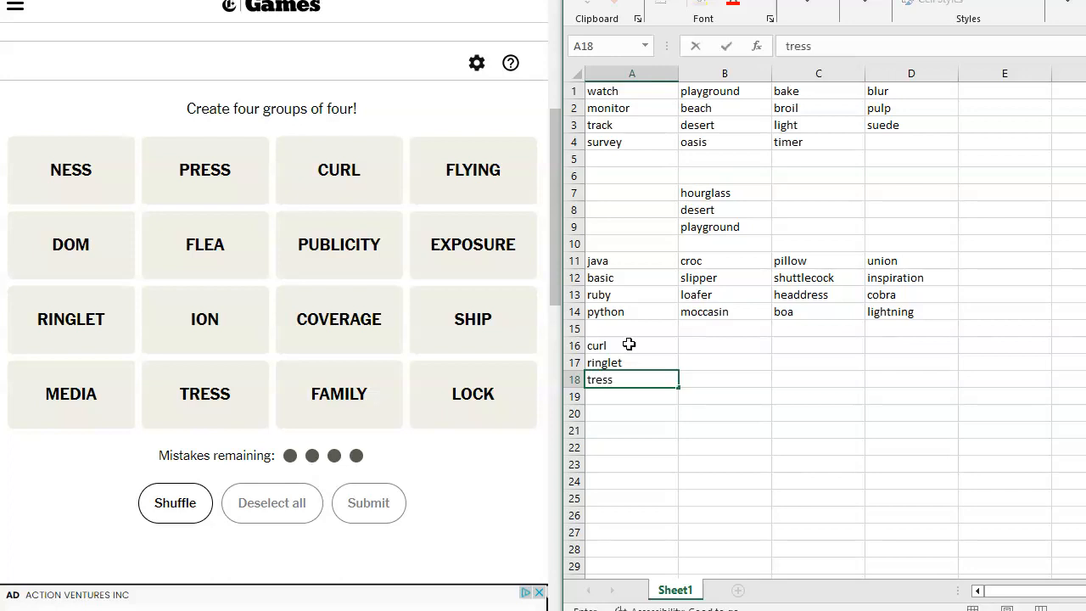
text(lock)
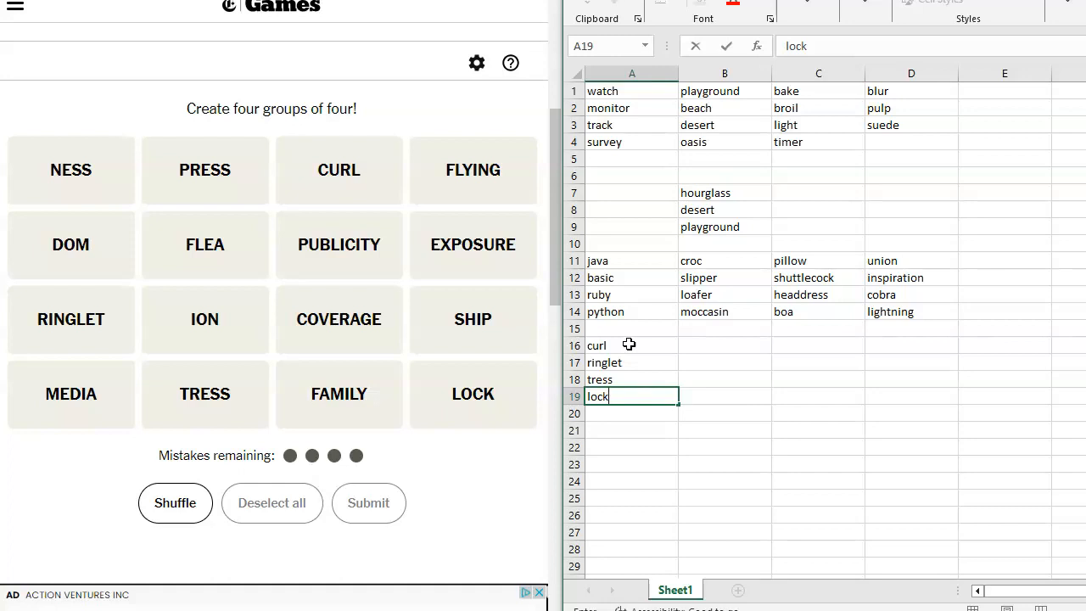
click(724, 345)
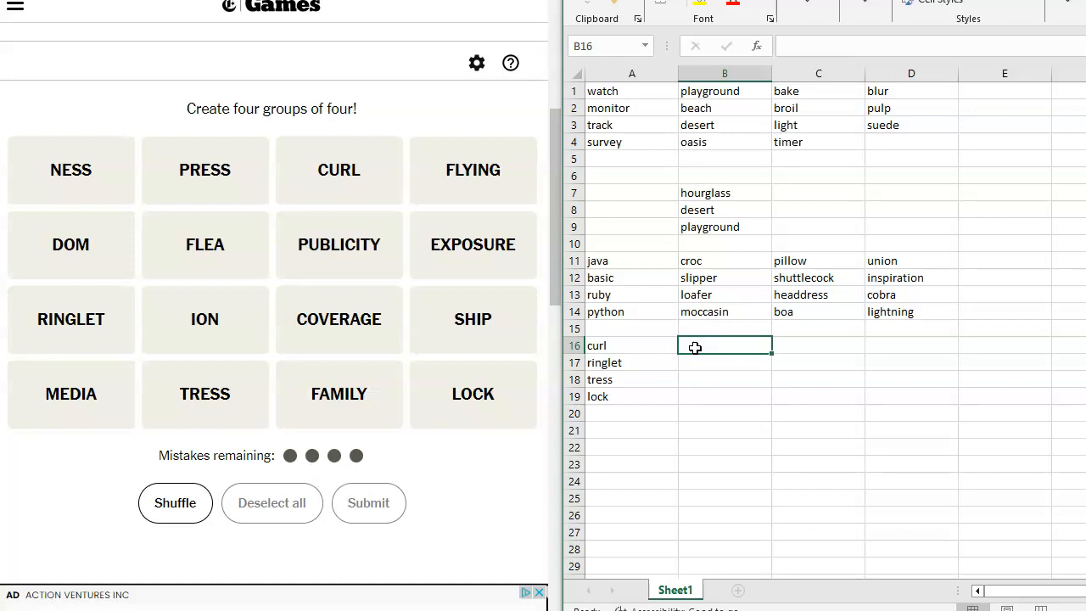
Type dom, ion, ness and ship into cells B16 through B19
text(dom)
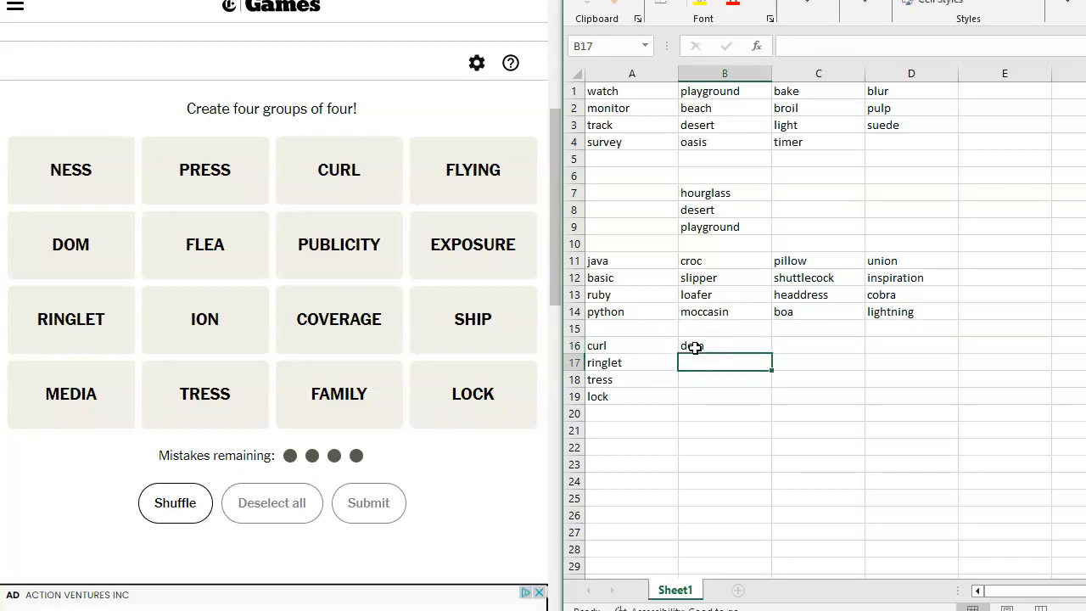
text(ion)
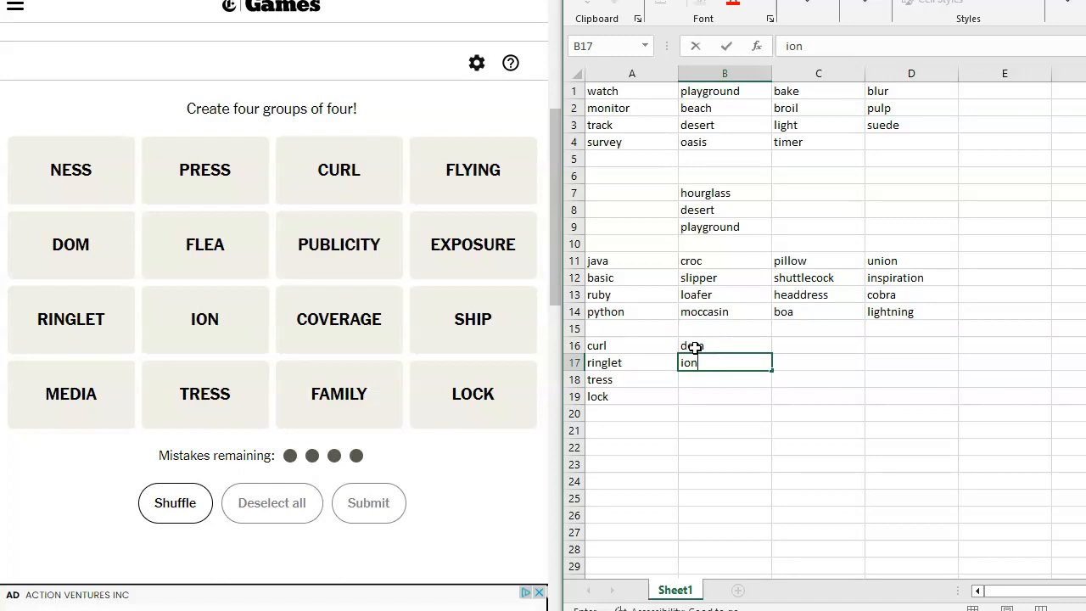
key(Enter)
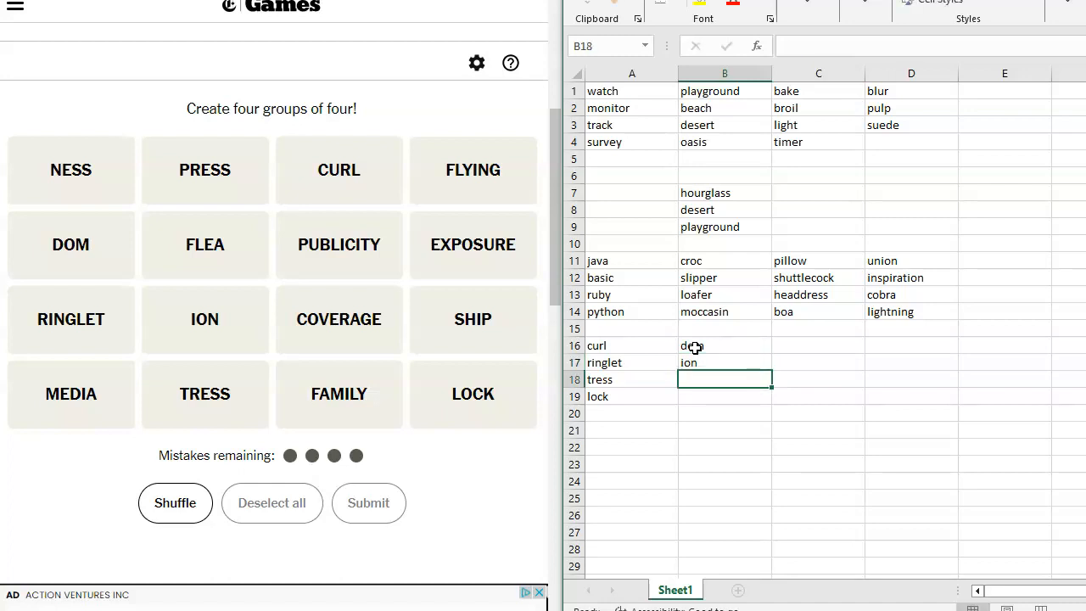
text(ness)
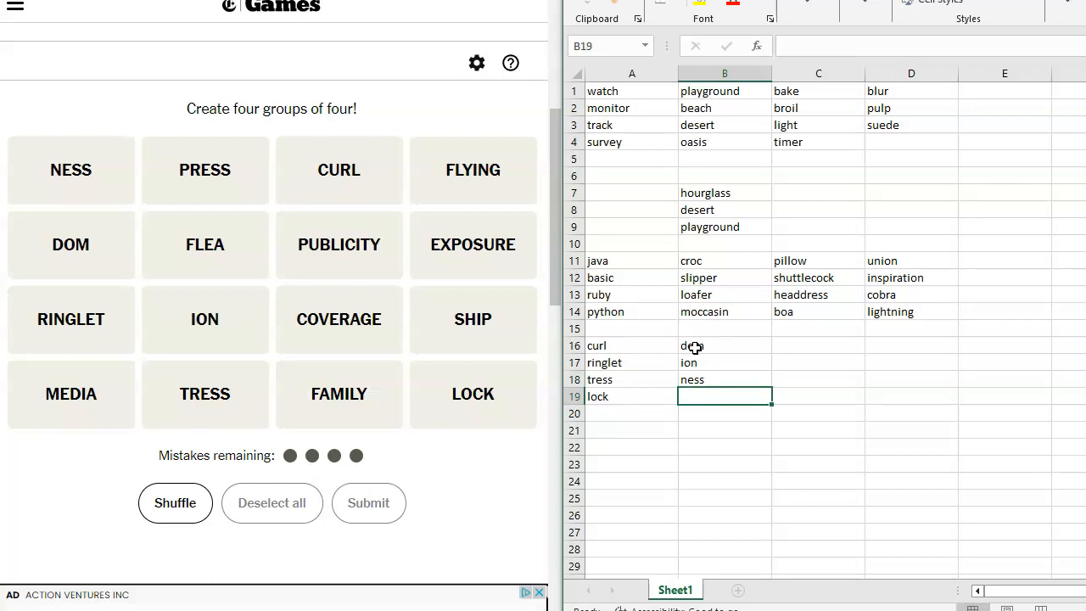
text(ship)
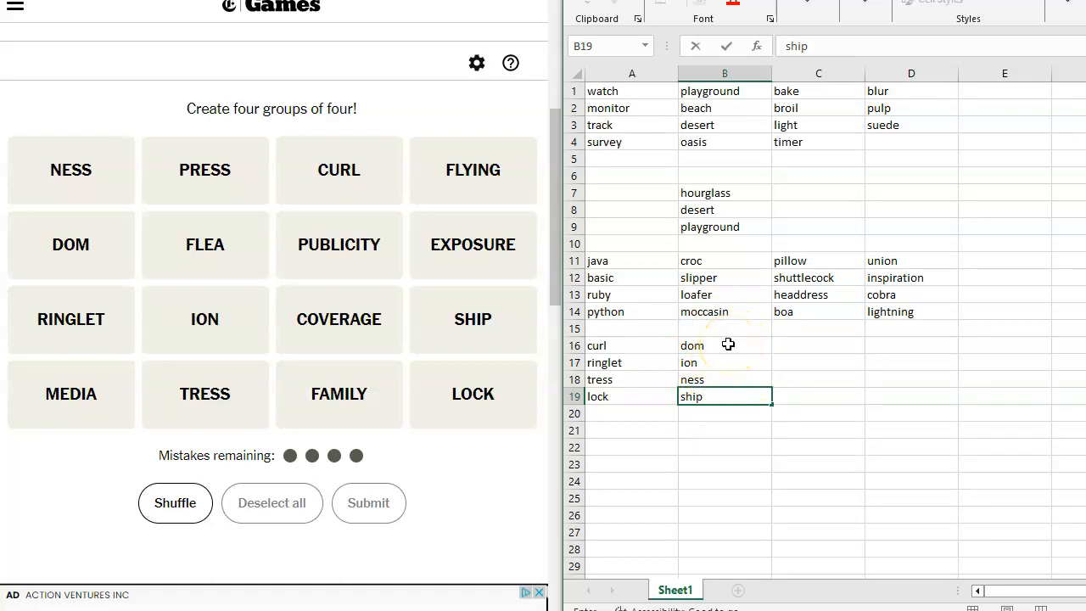
mouse_move(719, 346)
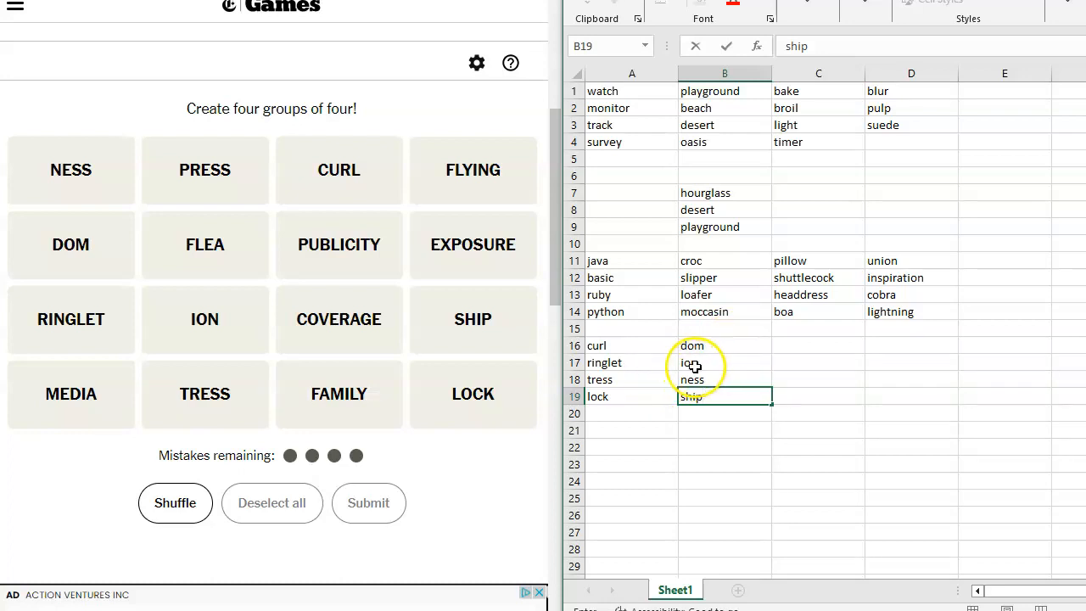
mouse_move(703, 366)
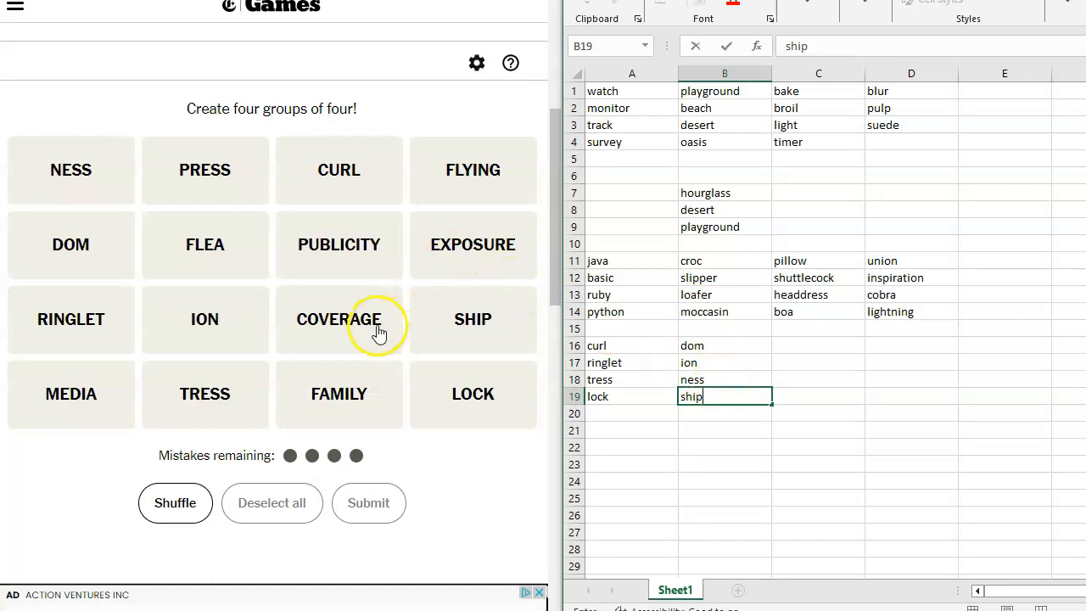
mouse_move(782, 353)
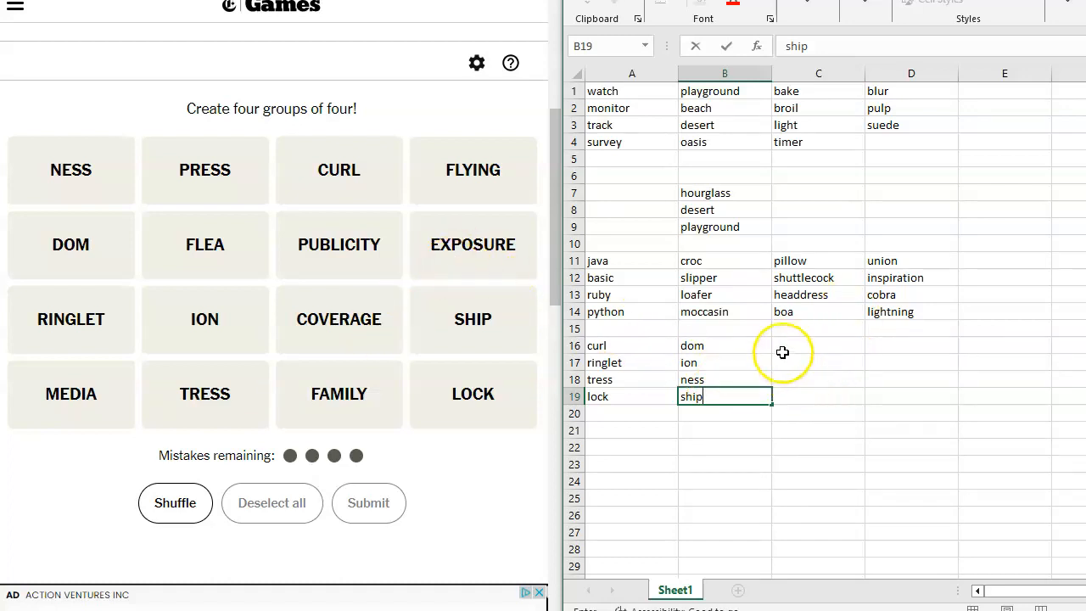
List exposure, media, press and publicity down column C starting at C16
click(818, 345)
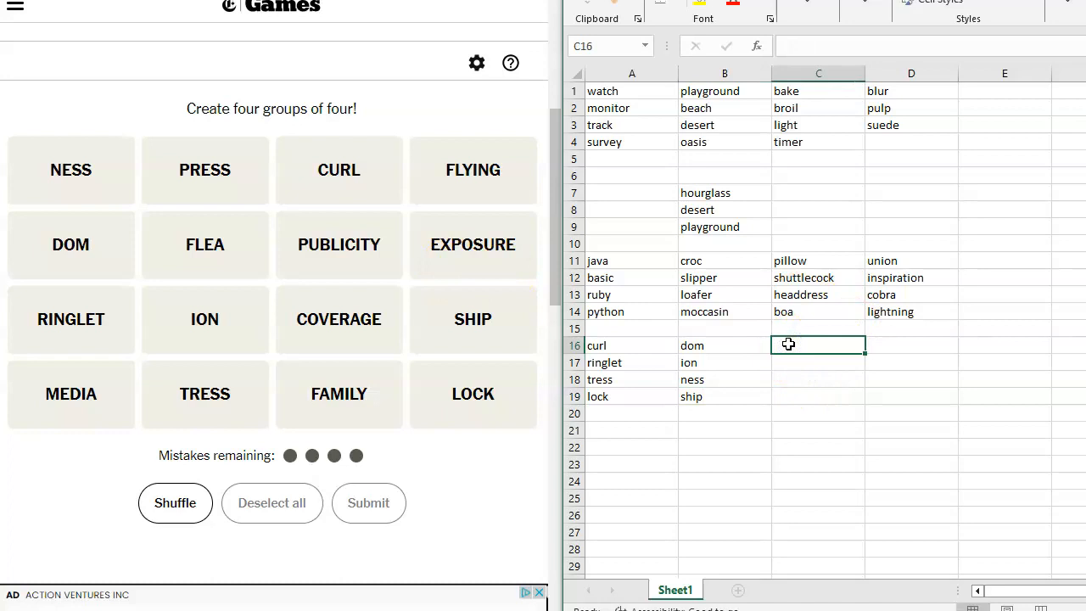
text(exposure)
click(817, 362)
text(coverage)
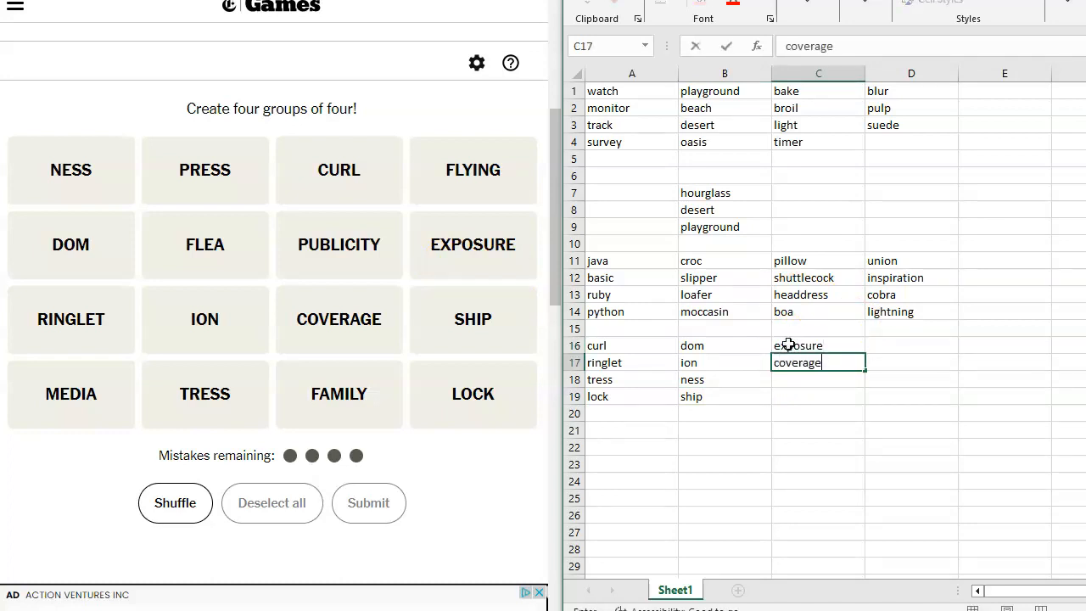
text(media)
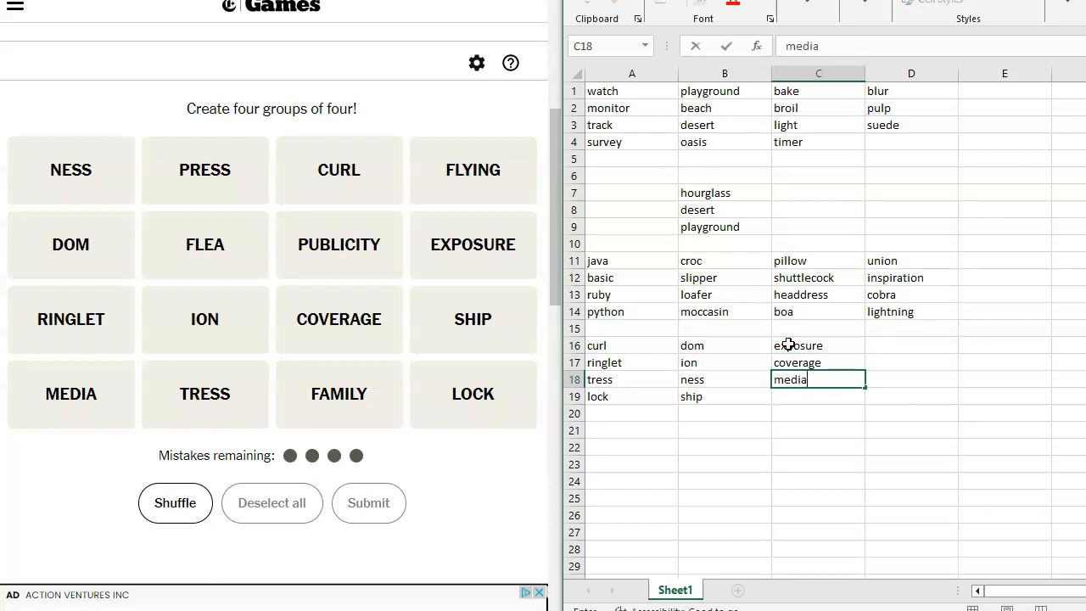
key(Enter)
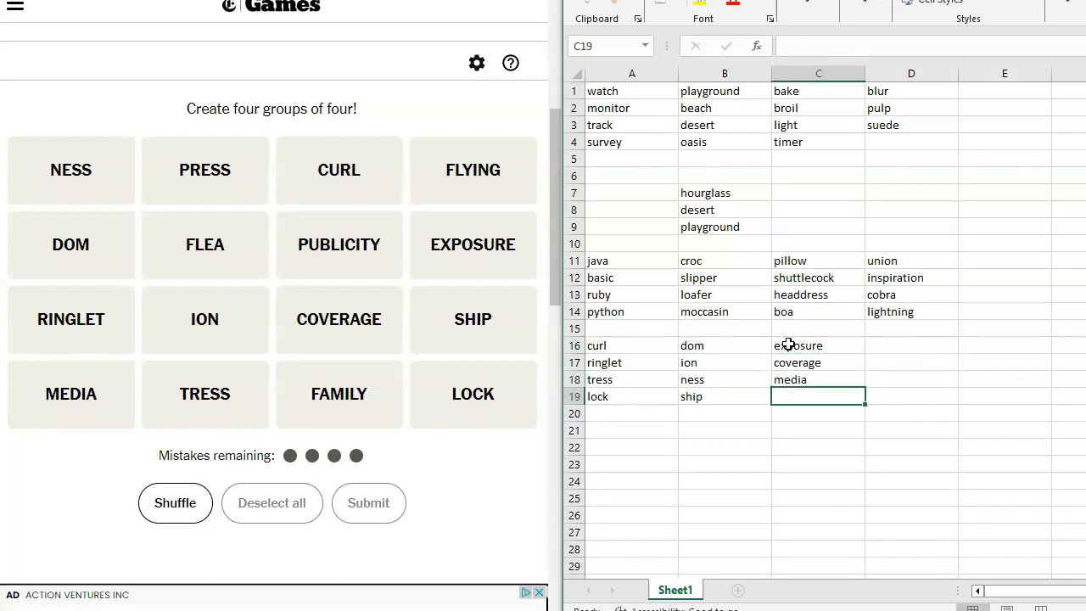
text(press)
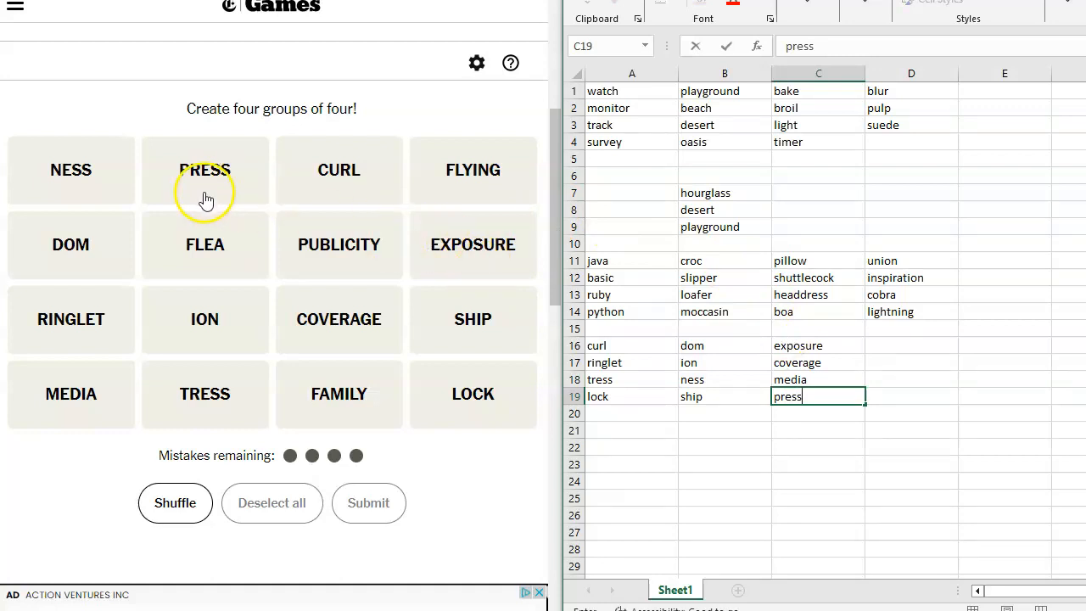
mouse_move(175, 179)
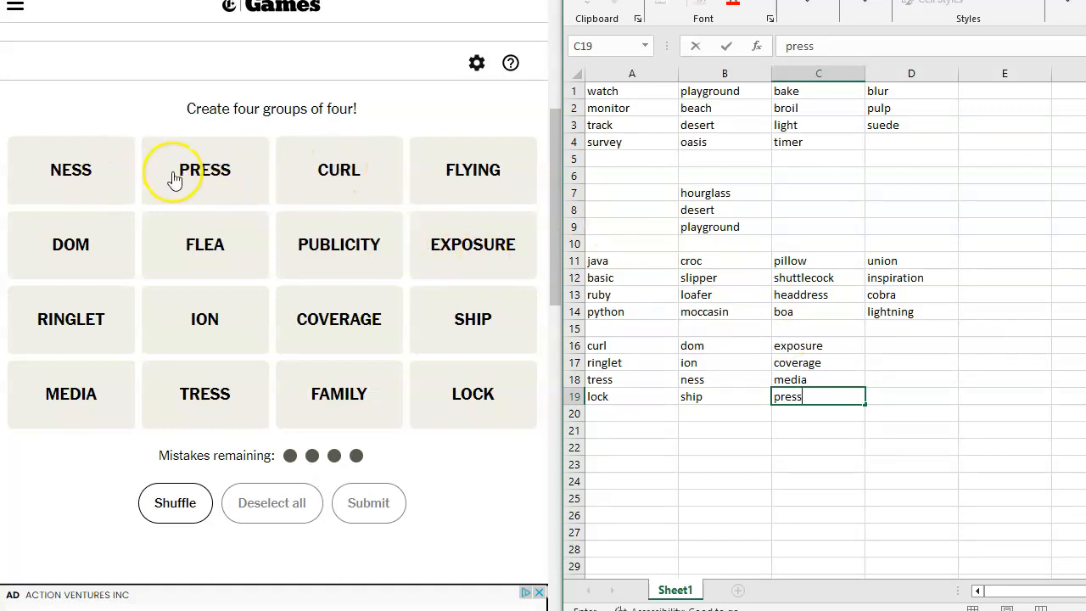
mouse_move(369, 254)
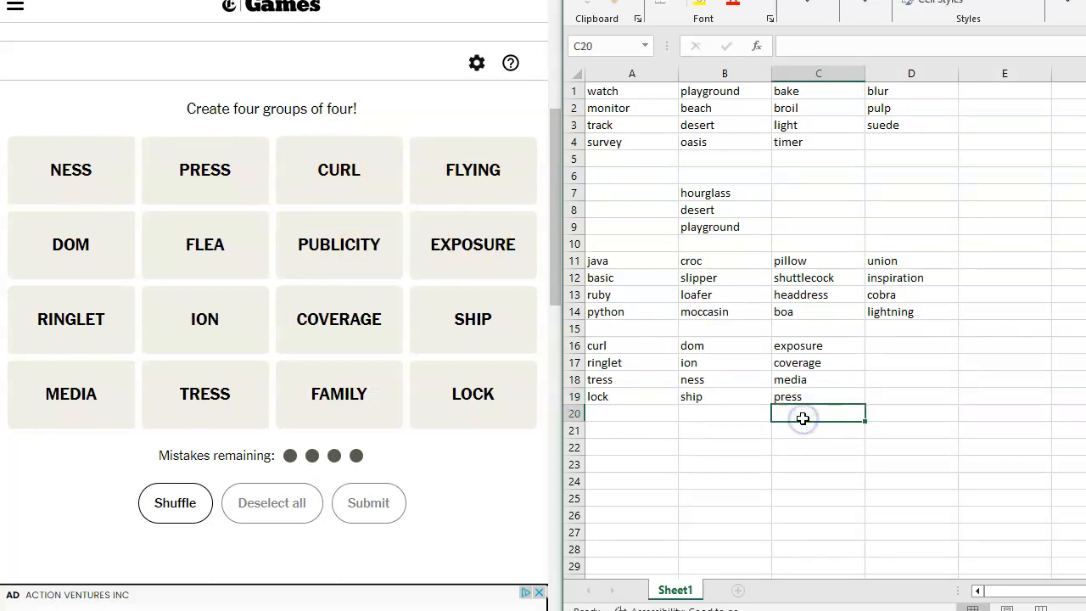
text(publi)
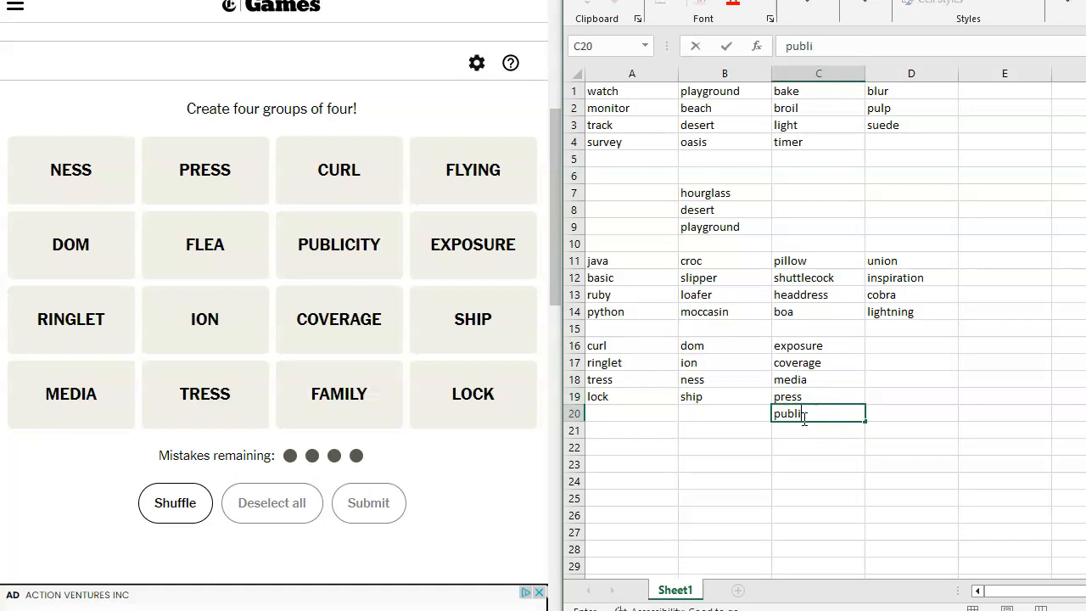
text(city)
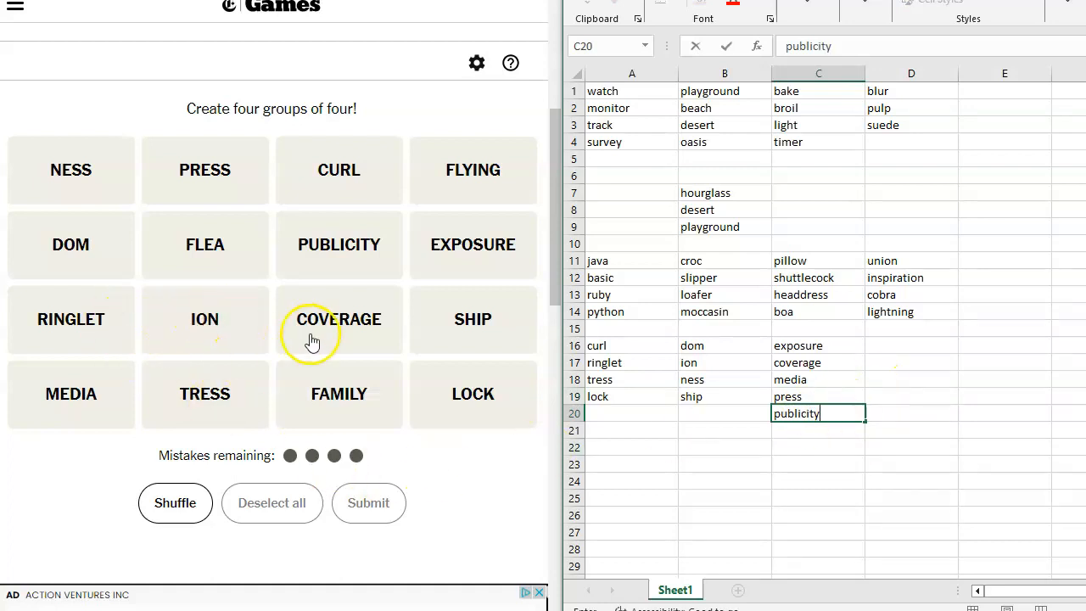
mouse_move(9, 386)
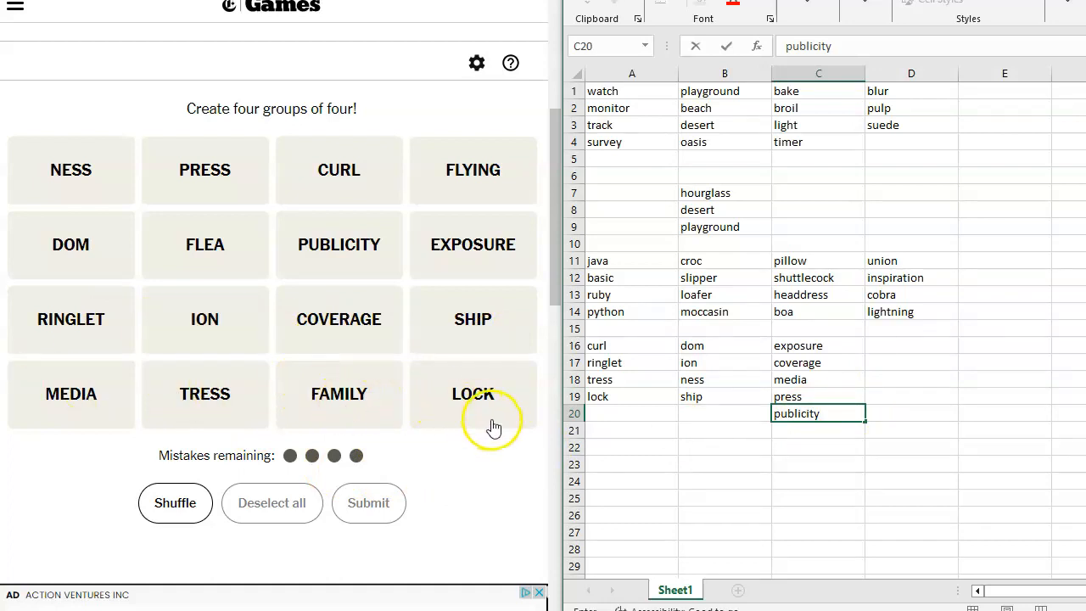
mouse_move(898, 409)
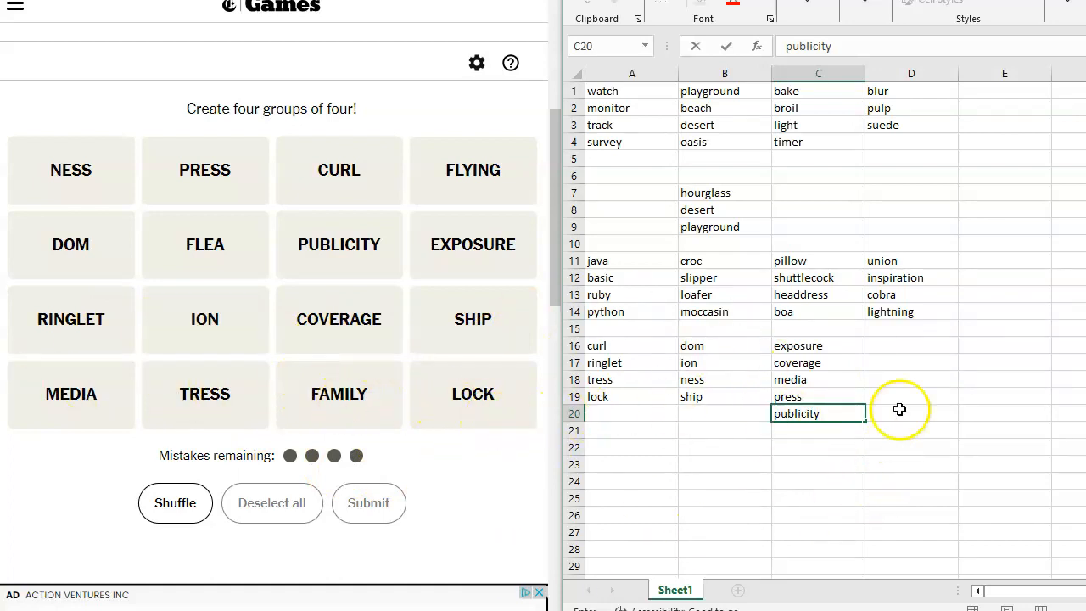
Enter family, flea, flying and media in cells D16 to D19
click(910, 345)
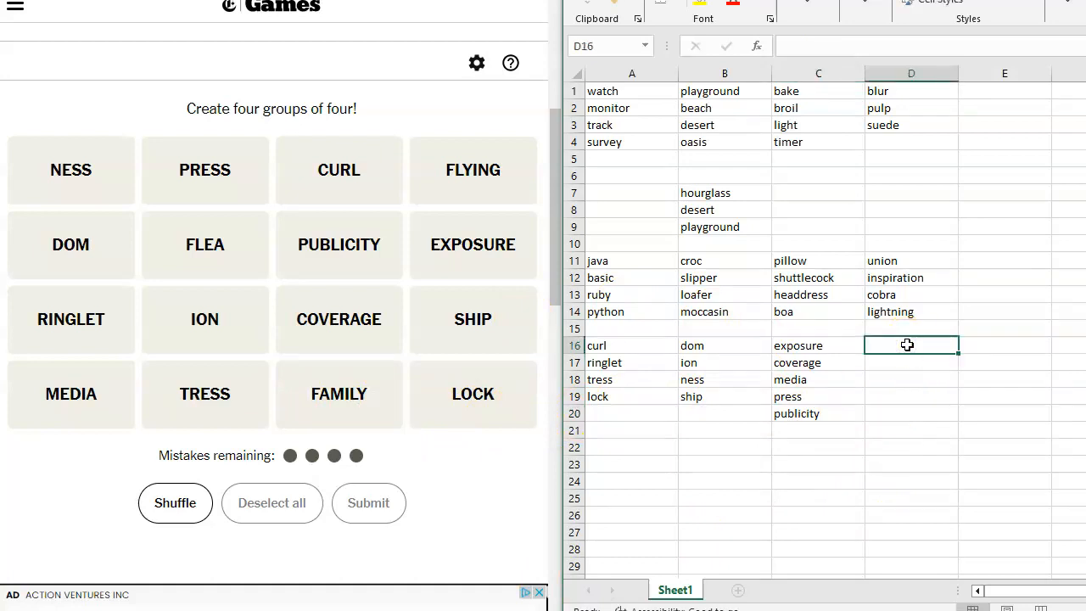
text(family)
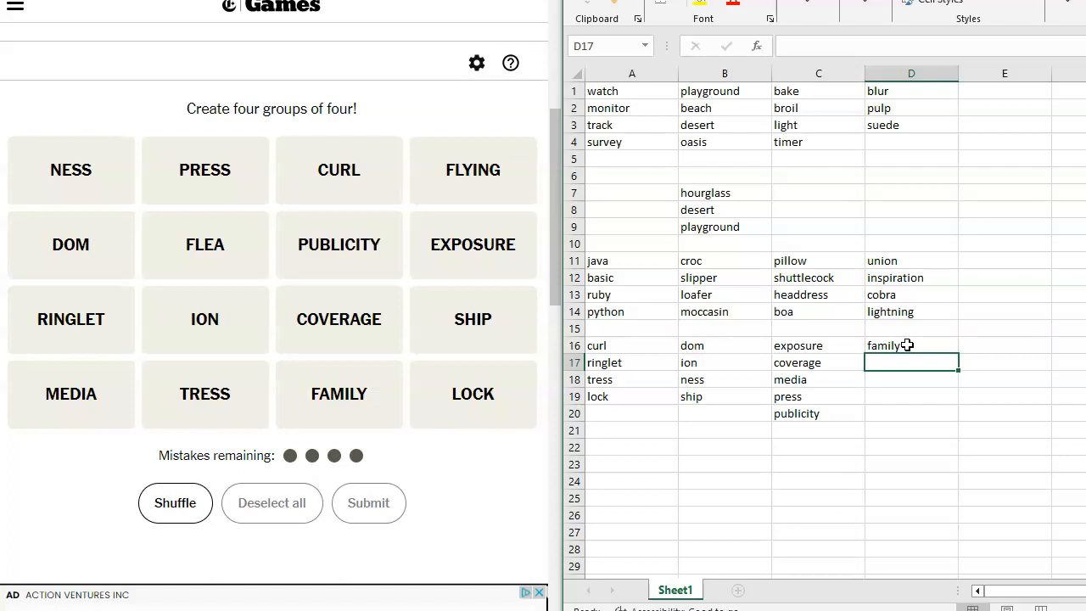
text(flea)
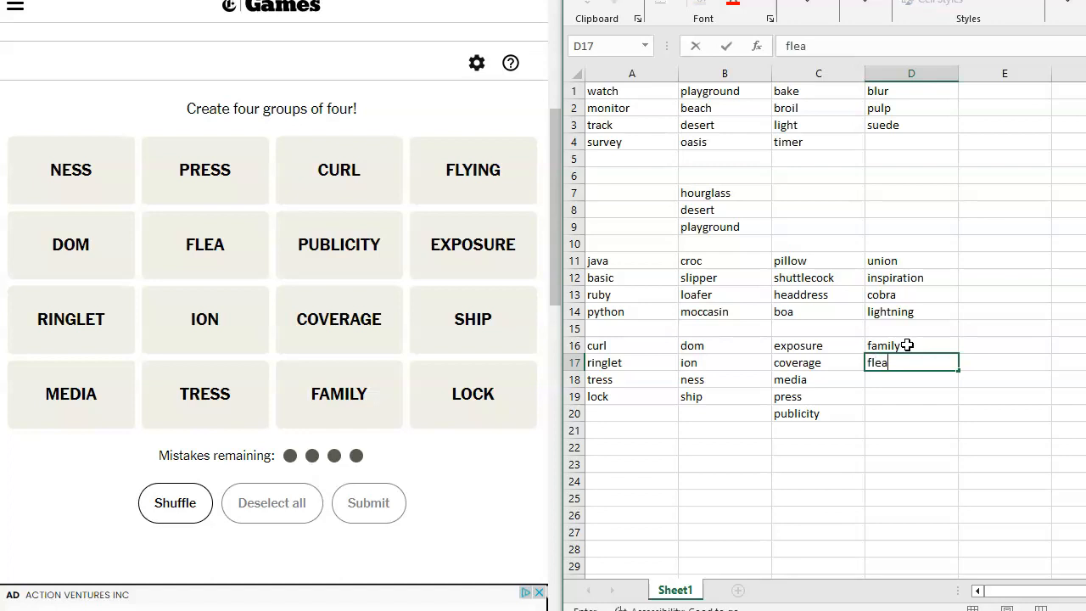
key(Enter)
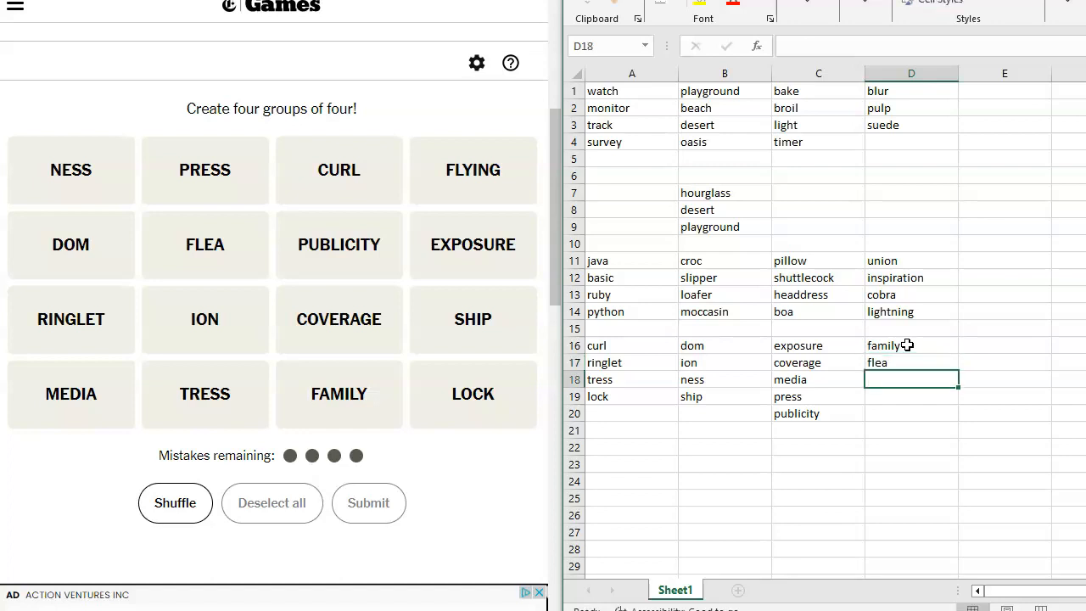
text(flying)
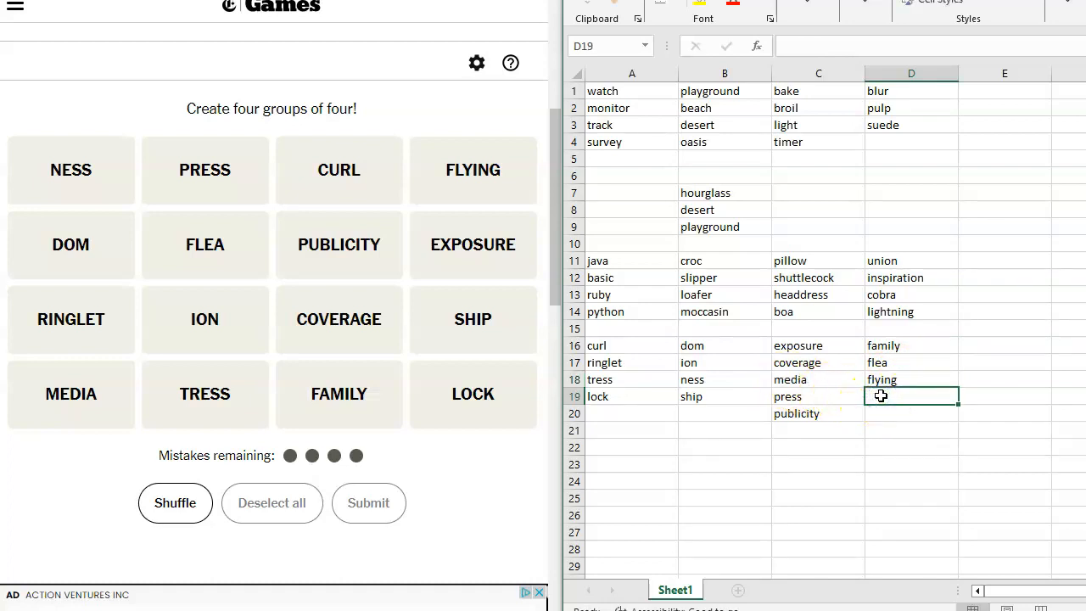
text(media)
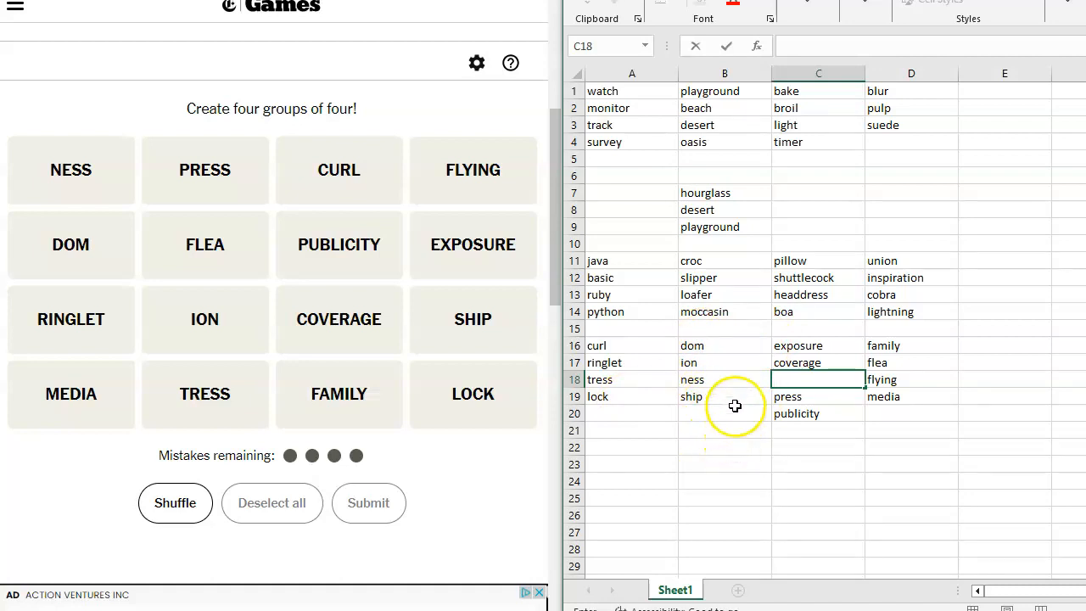
mouse_move(719, 399)
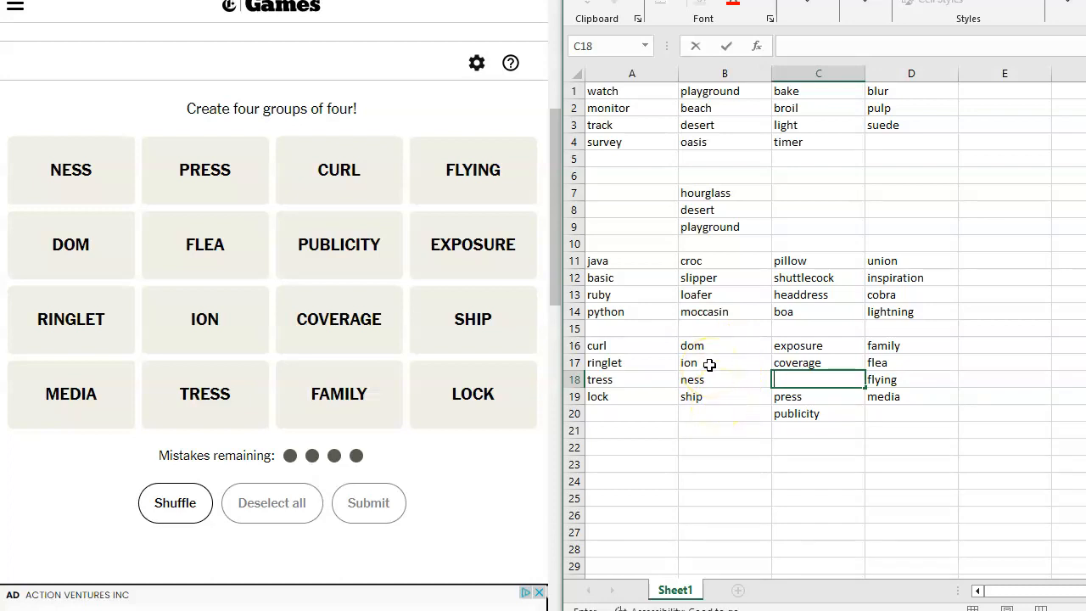
mouse_move(715, 402)
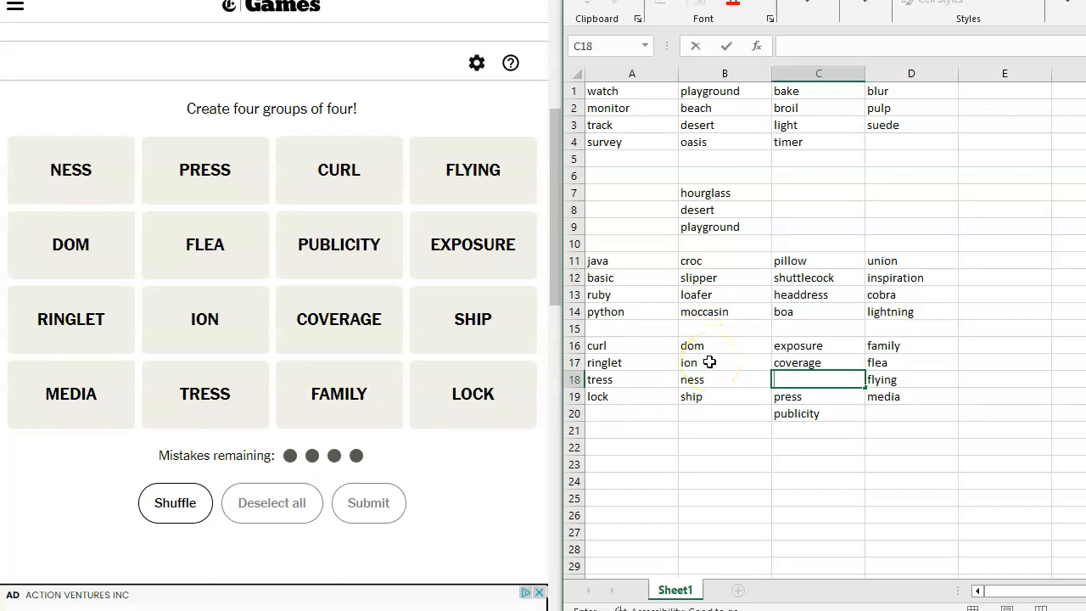
mouse_move(710, 375)
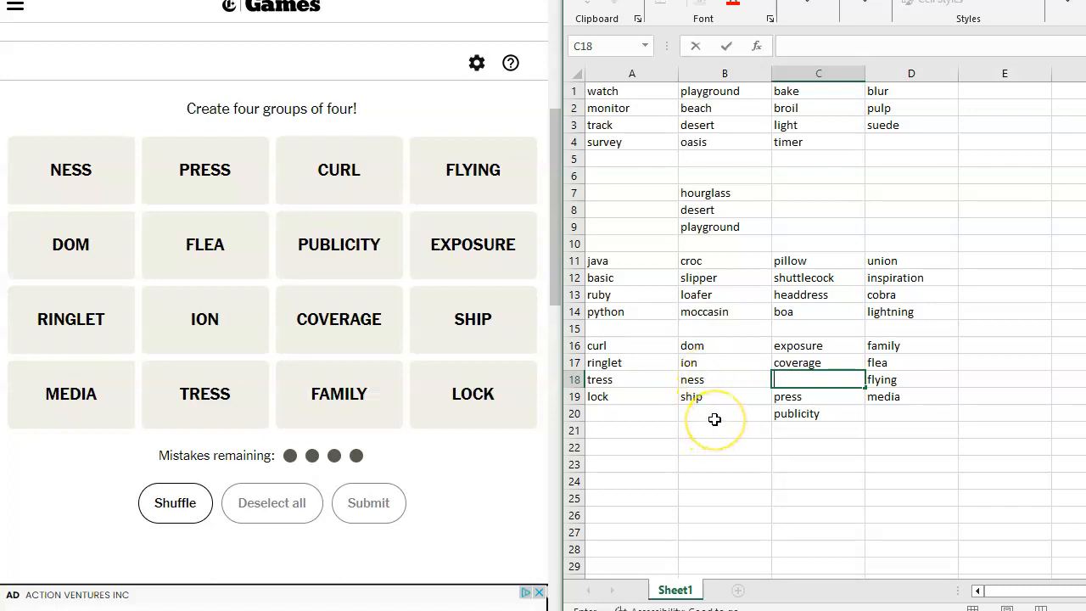
mouse_move(668, 410)
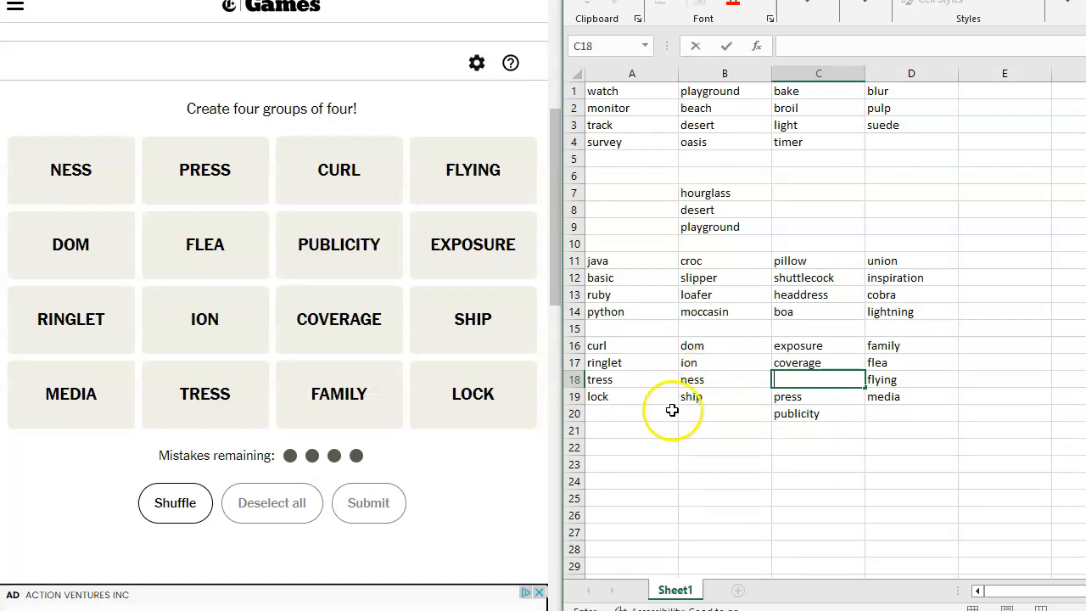
Select FAMILY, FLEA, FLYING and MEDIA and submit them as the ___ Circus group
click(338, 394)
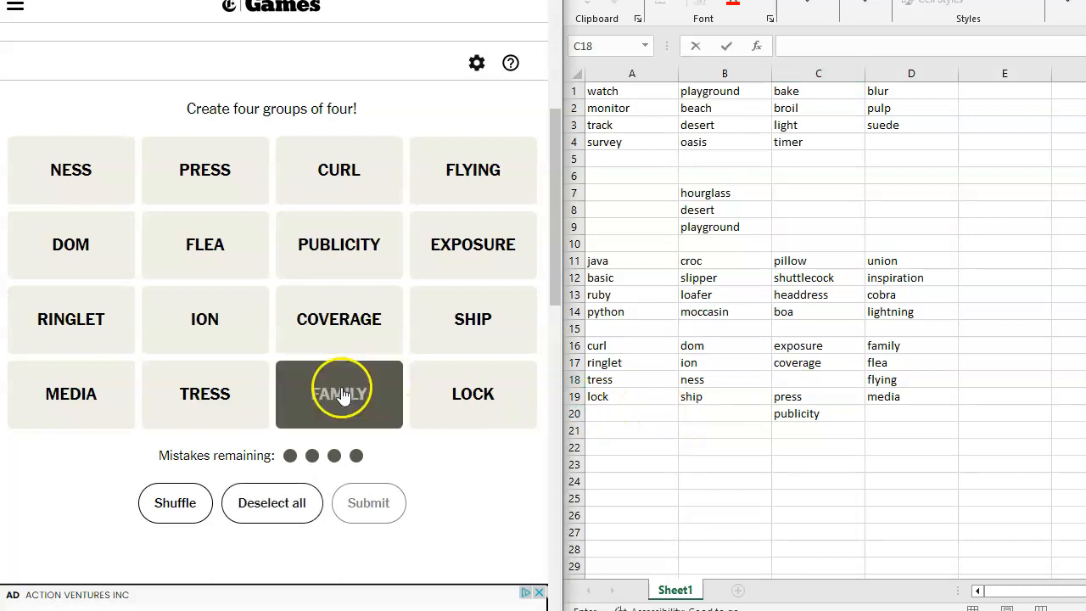
click(338, 393)
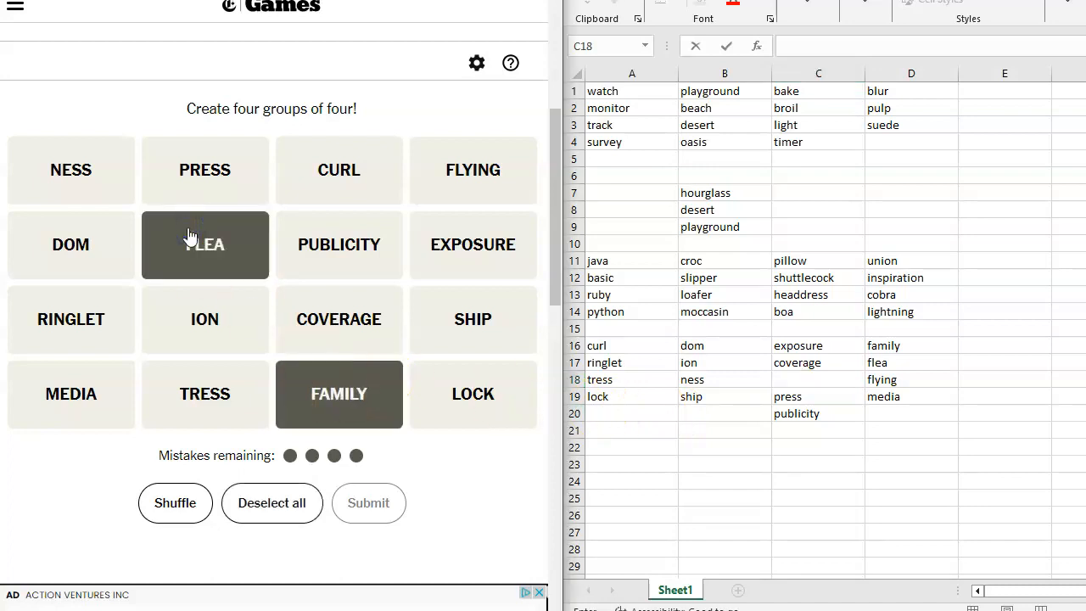
click(478, 170)
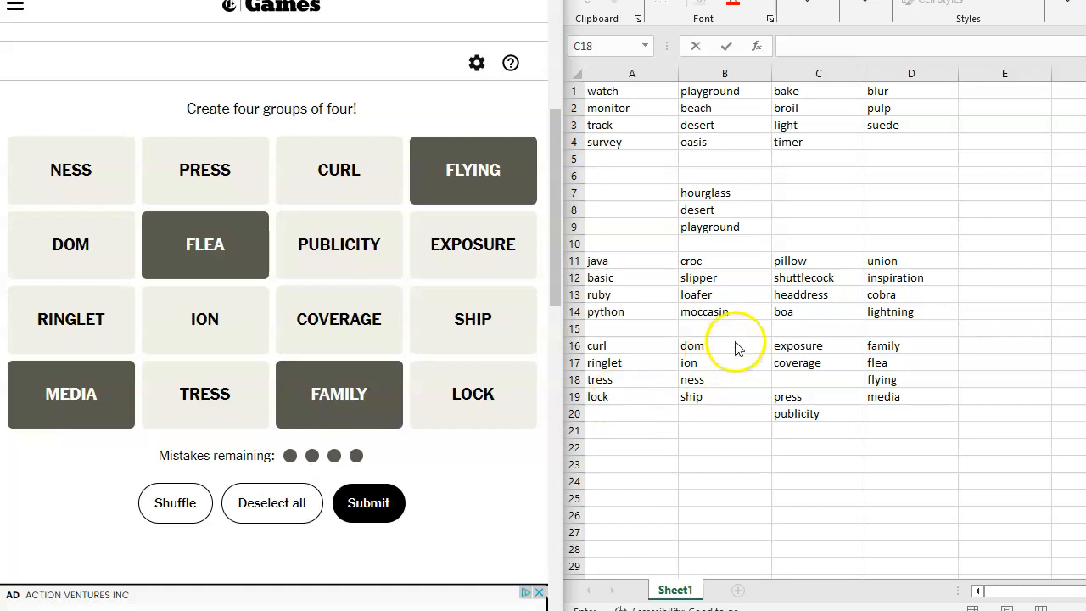
mouse_move(723, 377)
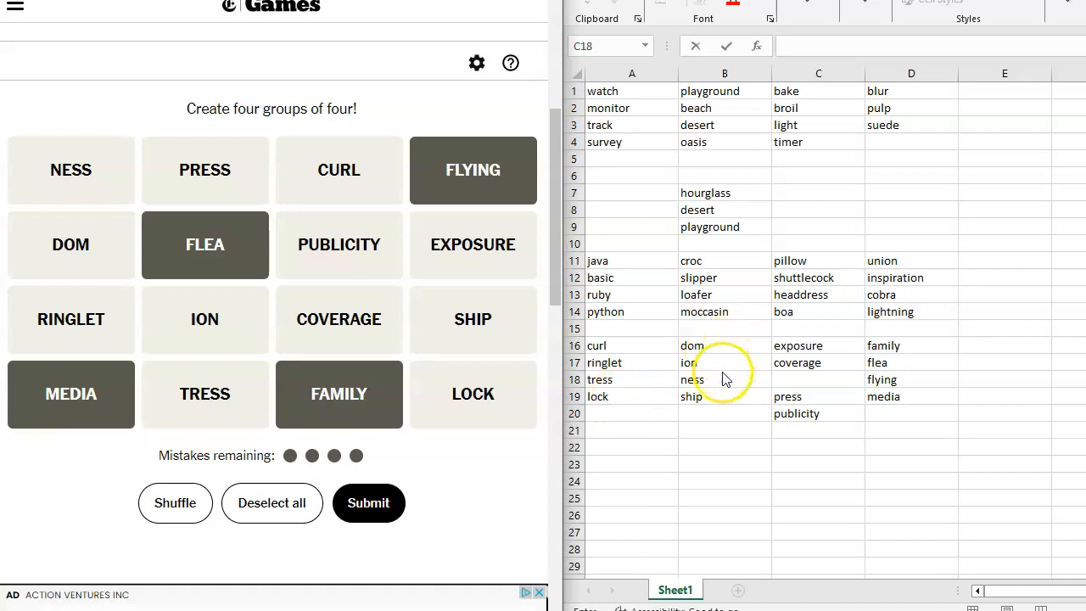
mouse_move(830, 353)
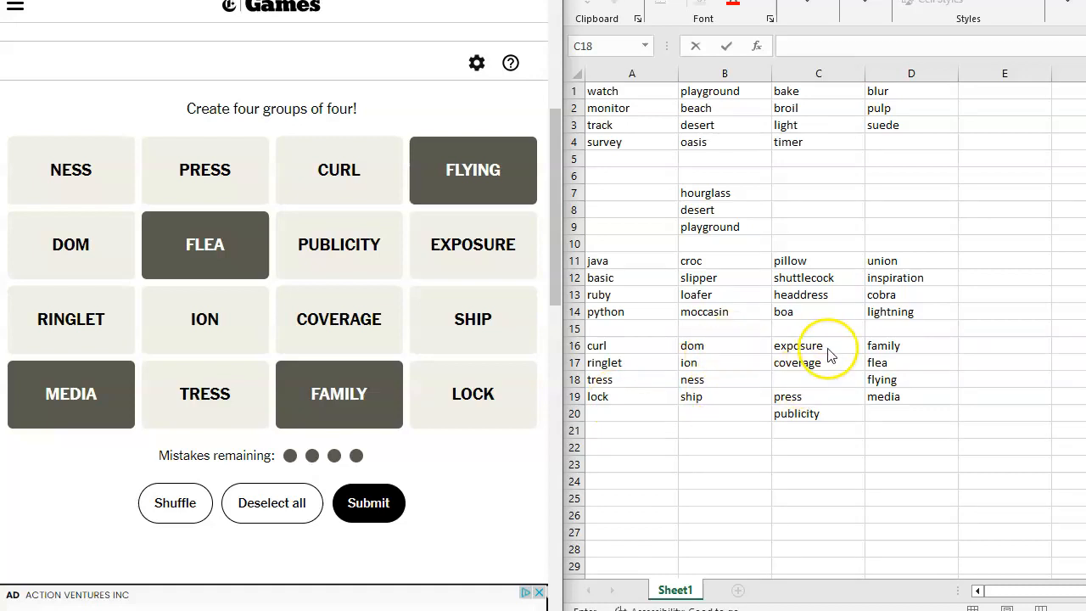
mouse_move(804, 433)
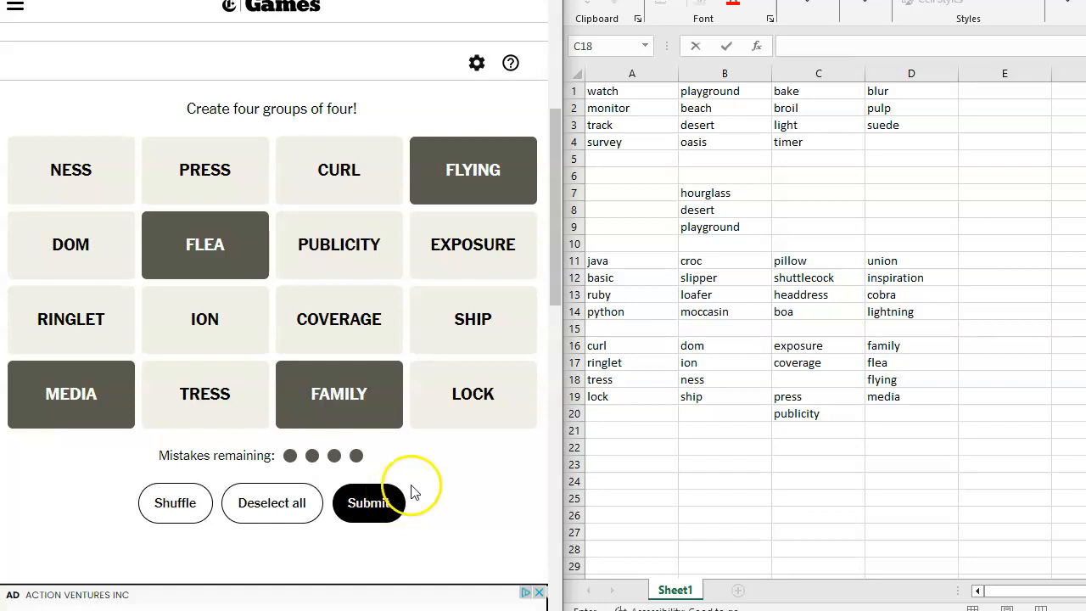
mouse_move(390, 500)
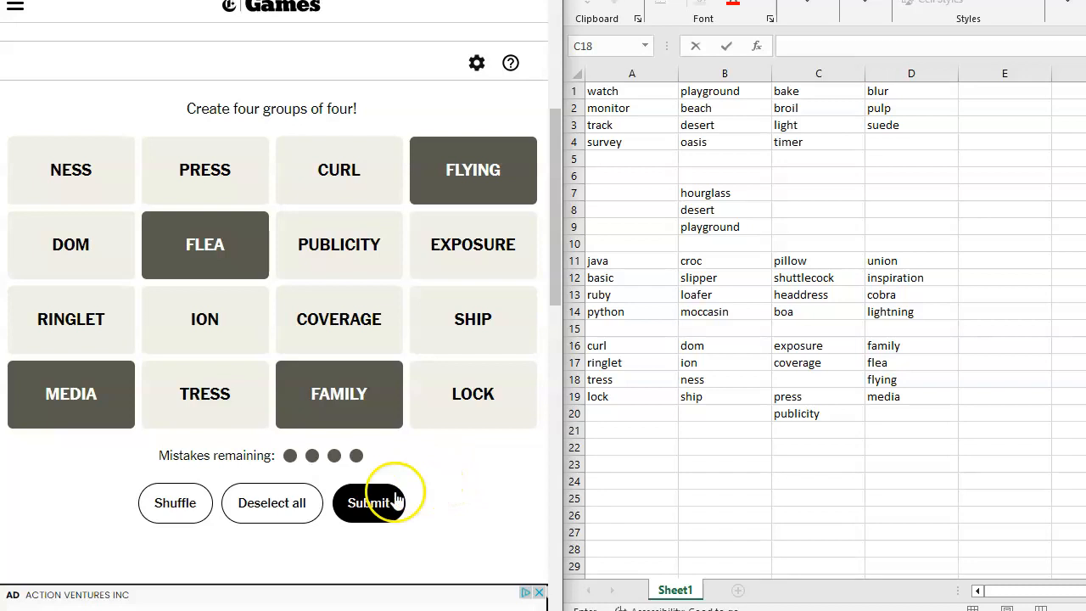
click(369, 503)
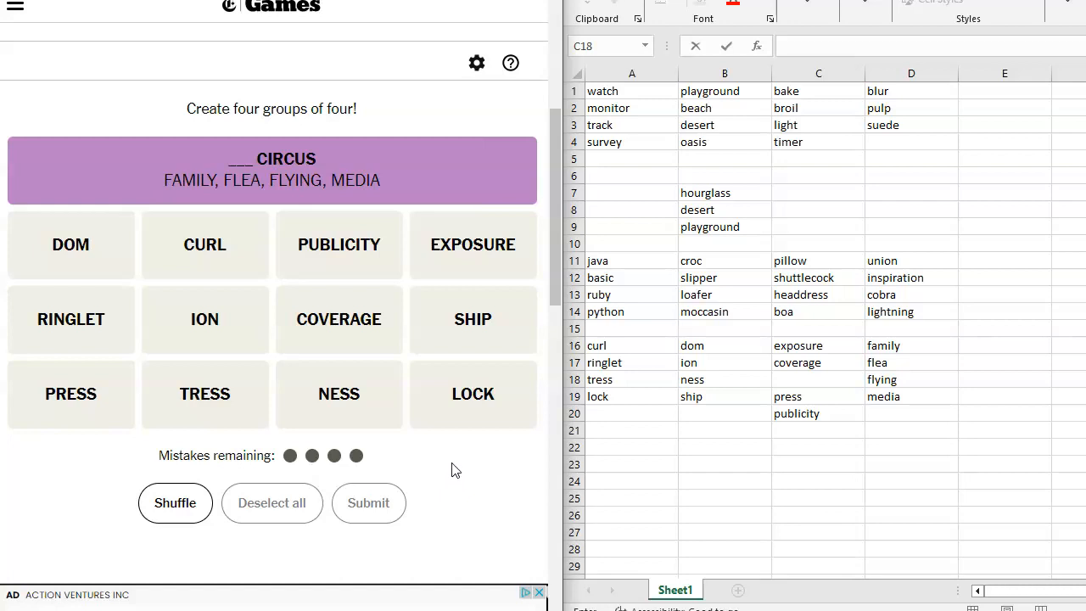
mouse_move(453, 460)
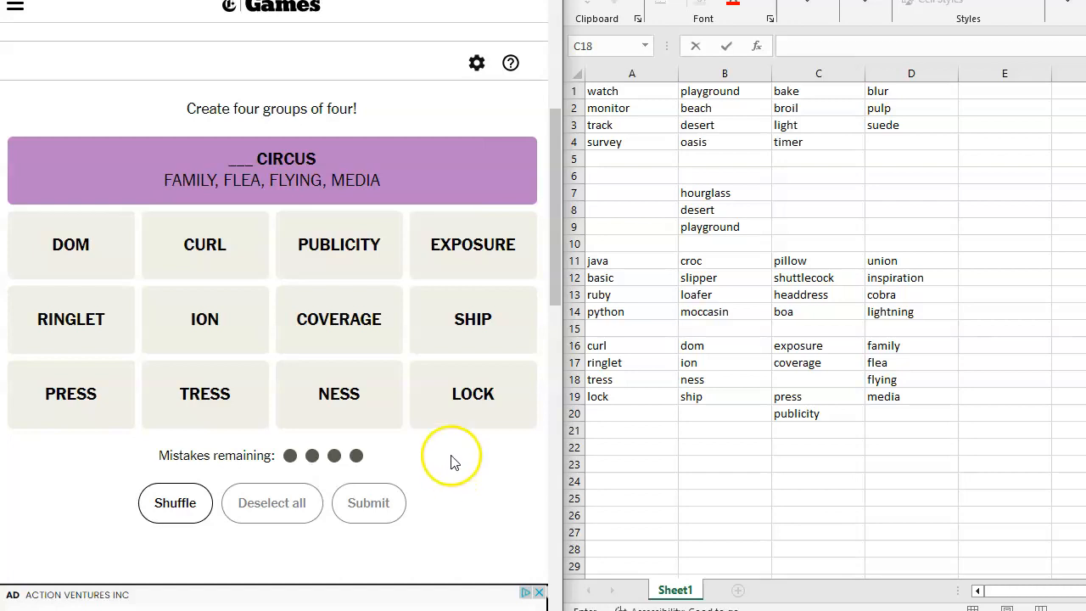
mouse_move(452, 459)
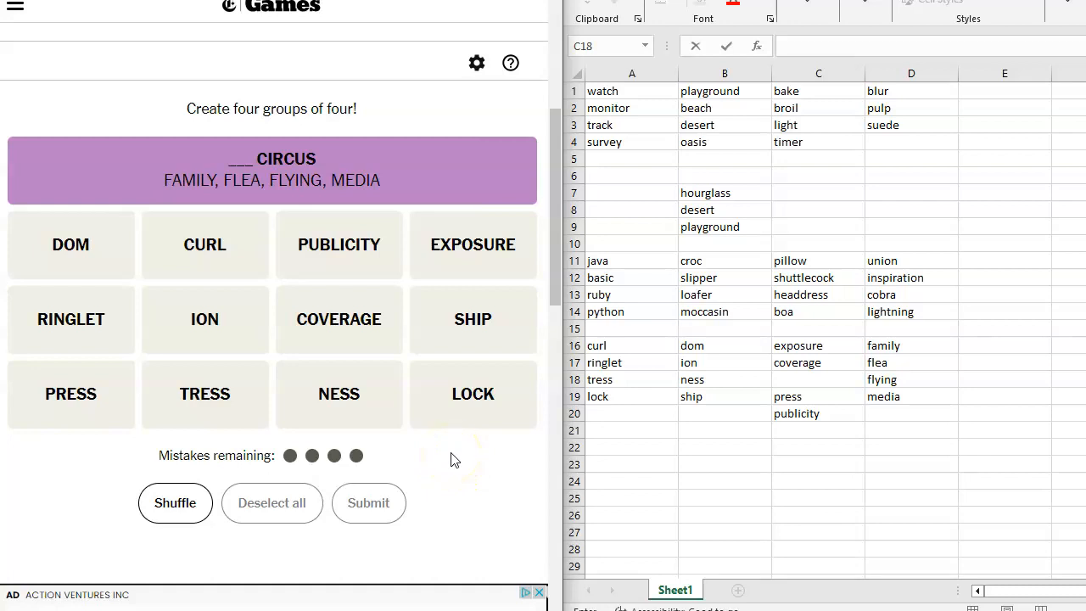
Submit the media attention group, then CURL, RINGLET, TRESS and LOCK as bit of hair
click(469, 239)
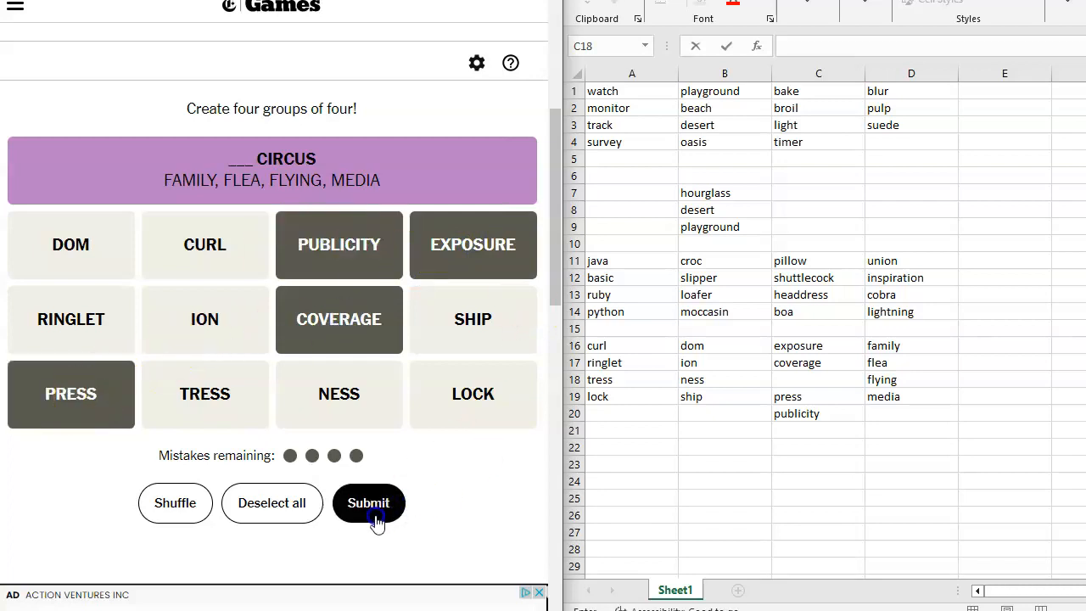
click(368, 503)
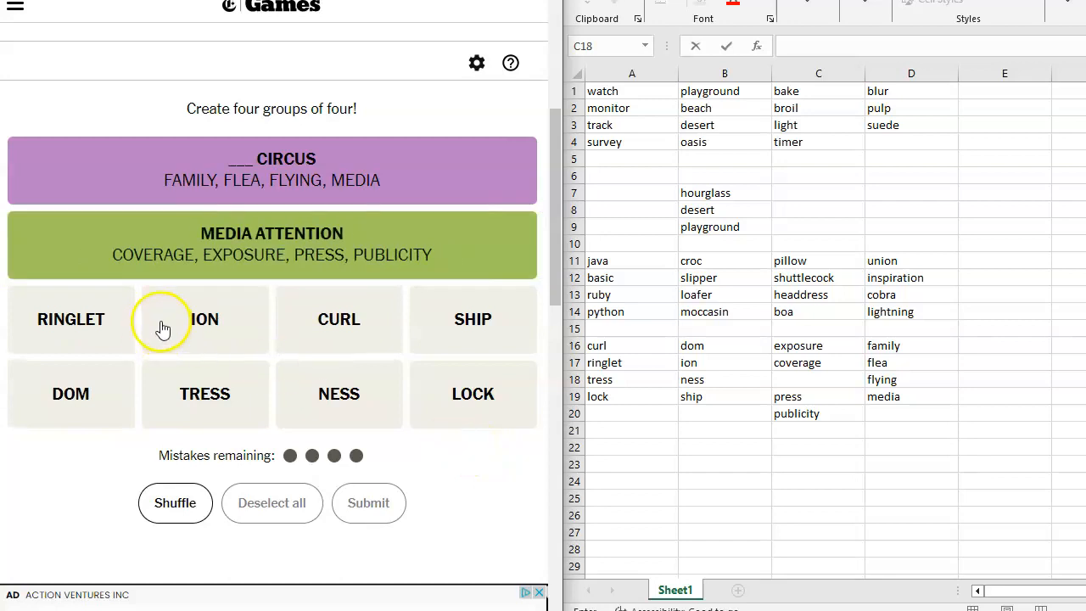
click(338, 319)
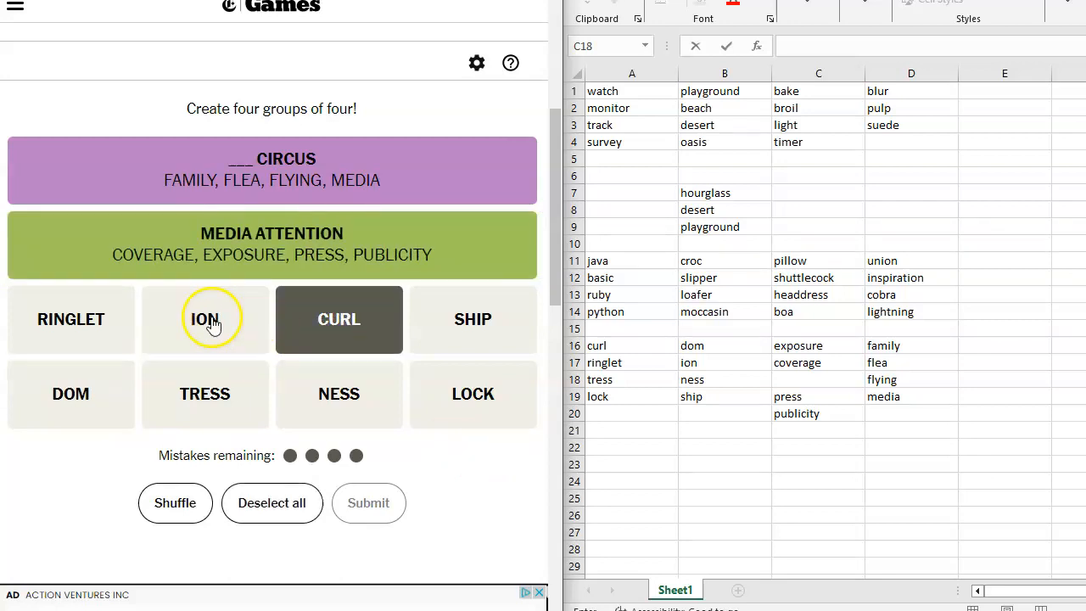
click(70, 319)
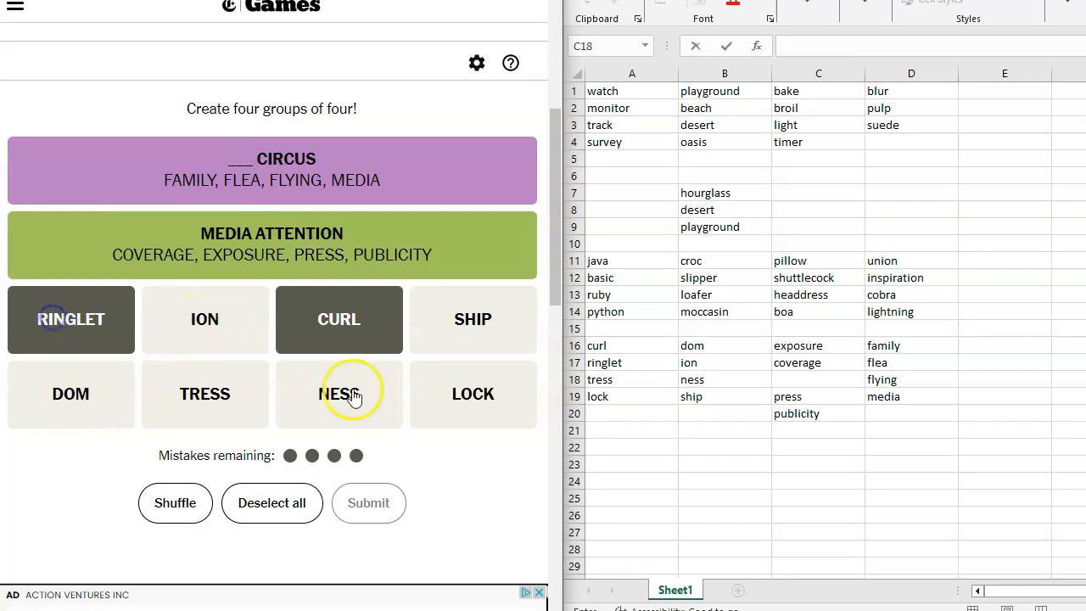
click(204, 393)
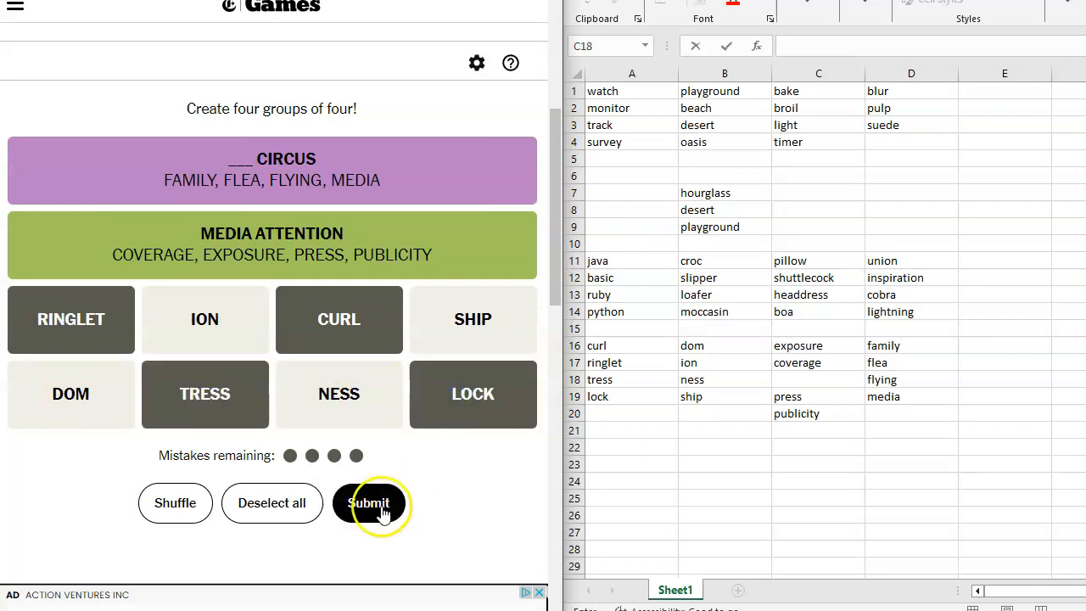
click(368, 503)
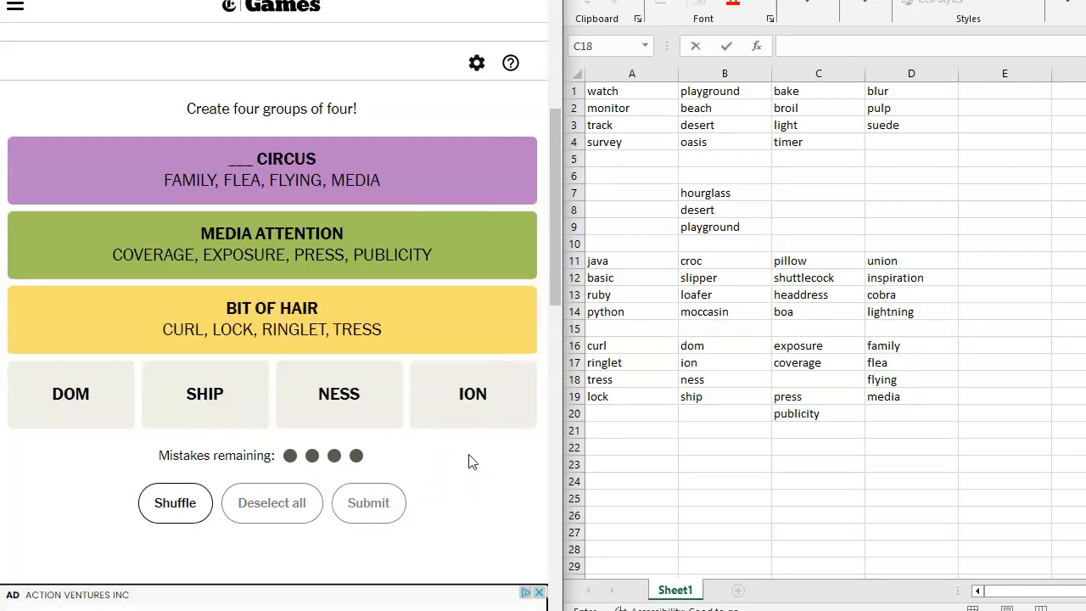
Begin selecting the remaining tiles DOM, SHIP, NESS and ION
click(461, 393)
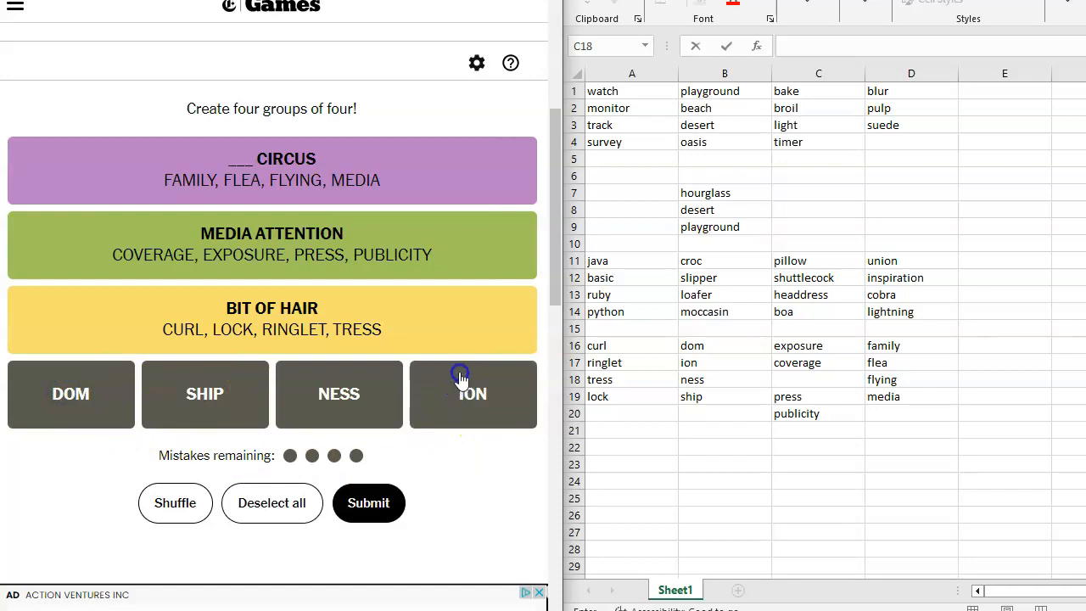
mouse_move(461, 425)
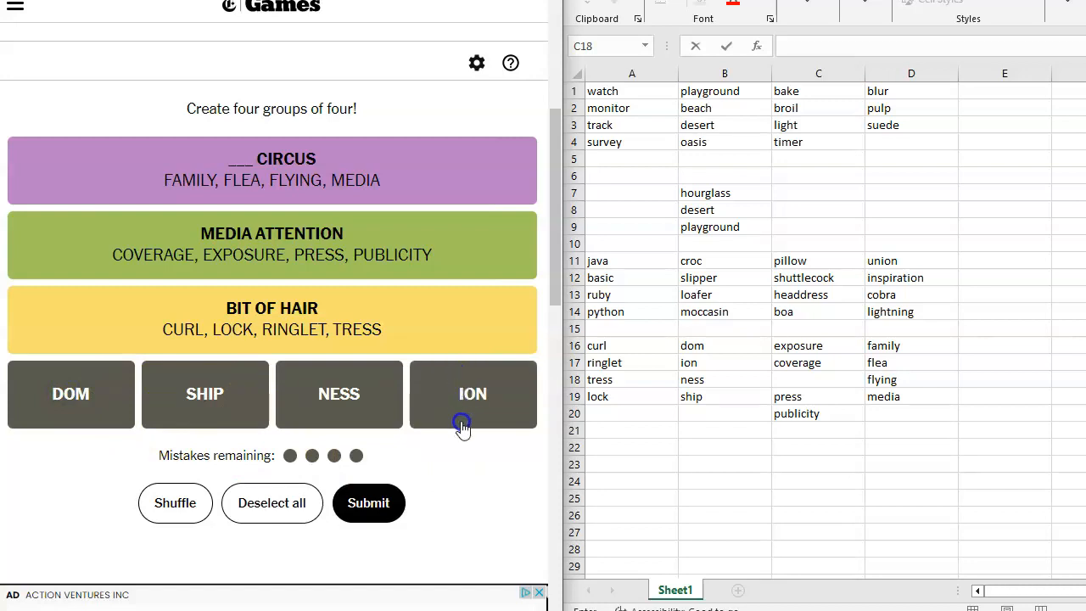
mouse_move(512, 435)
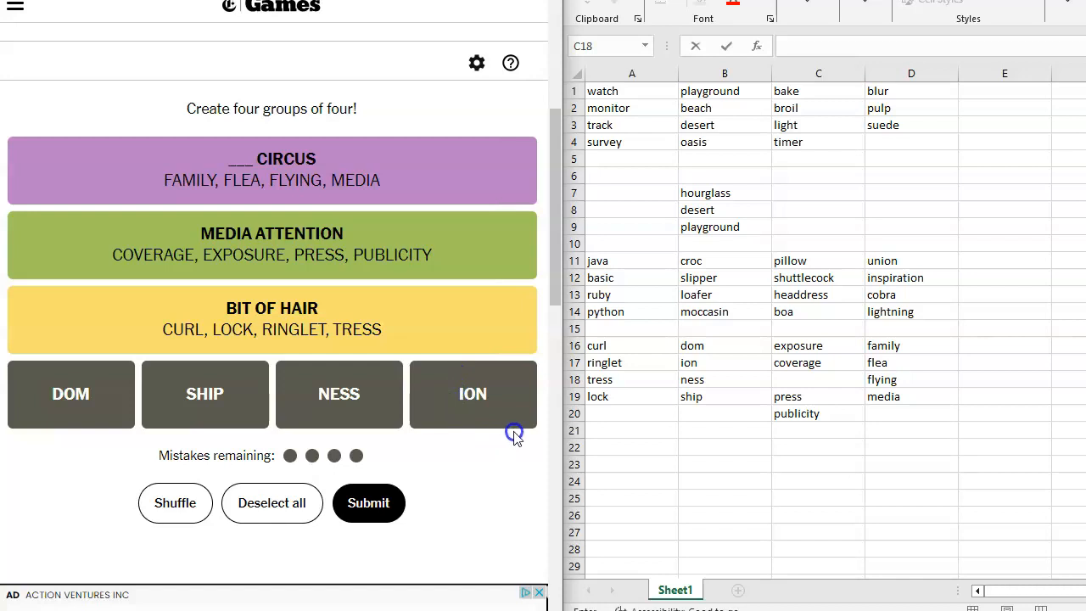
mouse_move(343, 404)
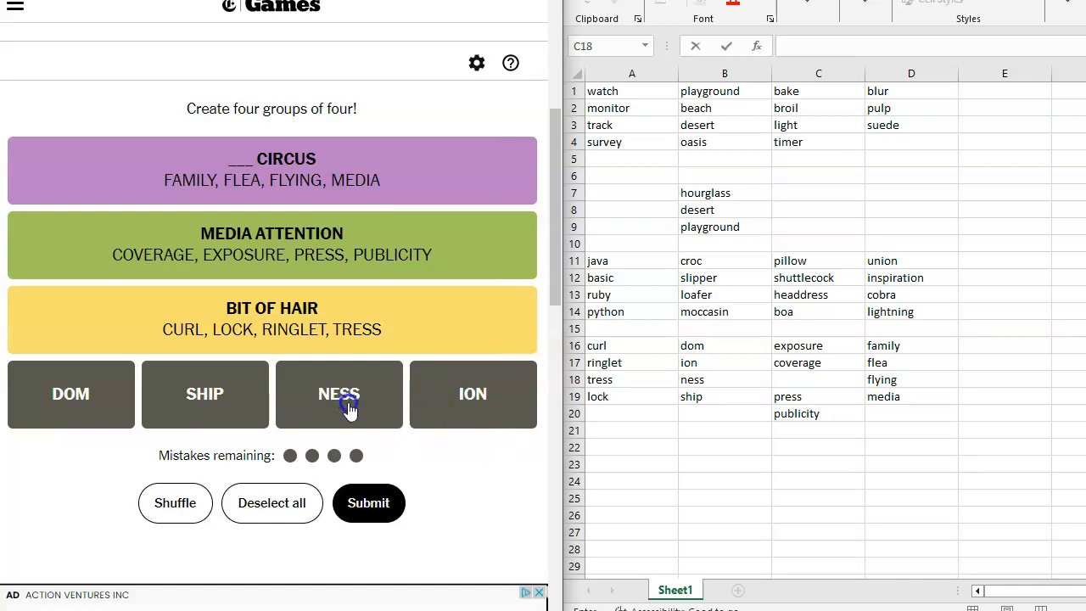
mouse_move(496, 405)
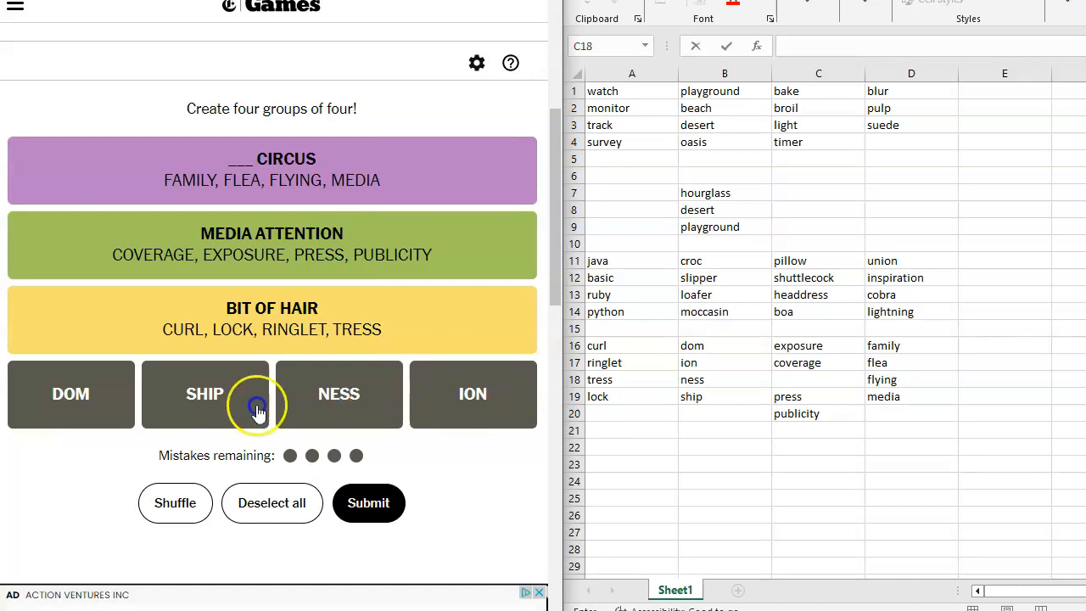
mouse_move(113, 429)
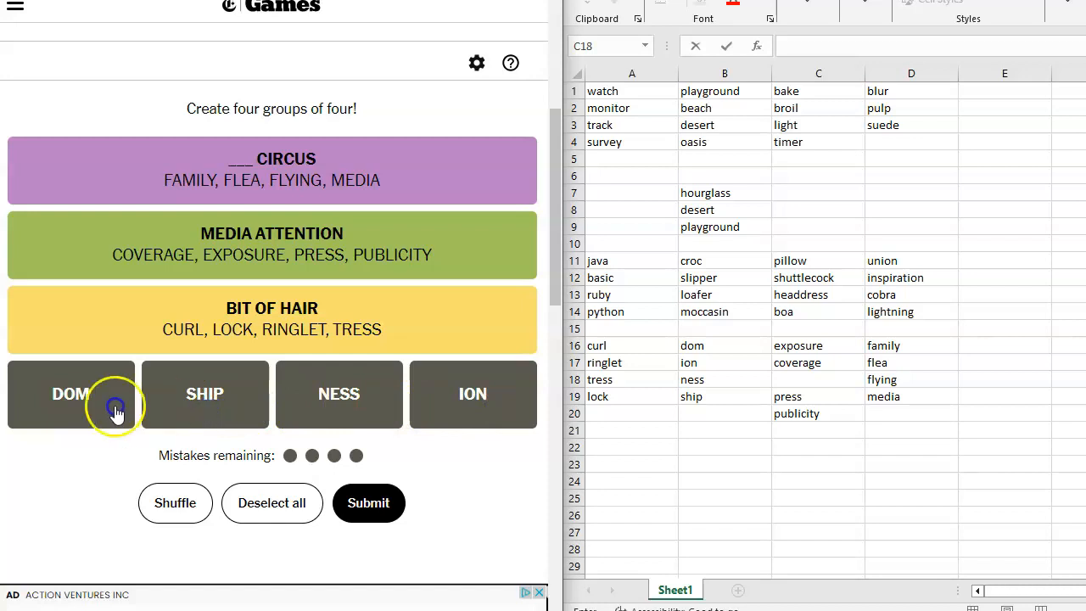
mouse_move(327, 409)
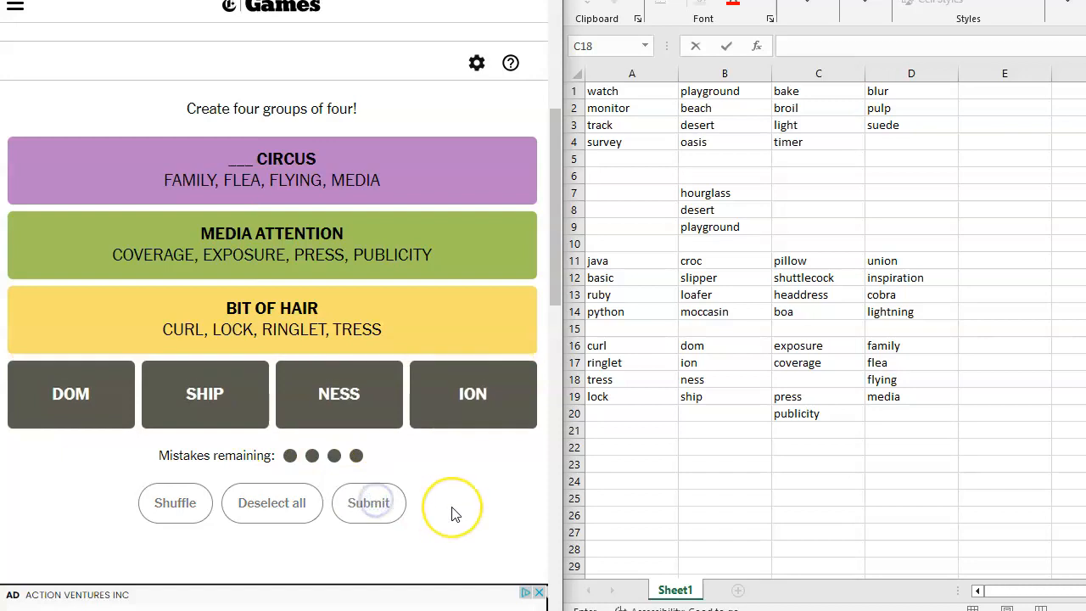
Submit DOM, ION, NESS and SHIP as noun suffixes and close the Perfect results popup
click(368, 503)
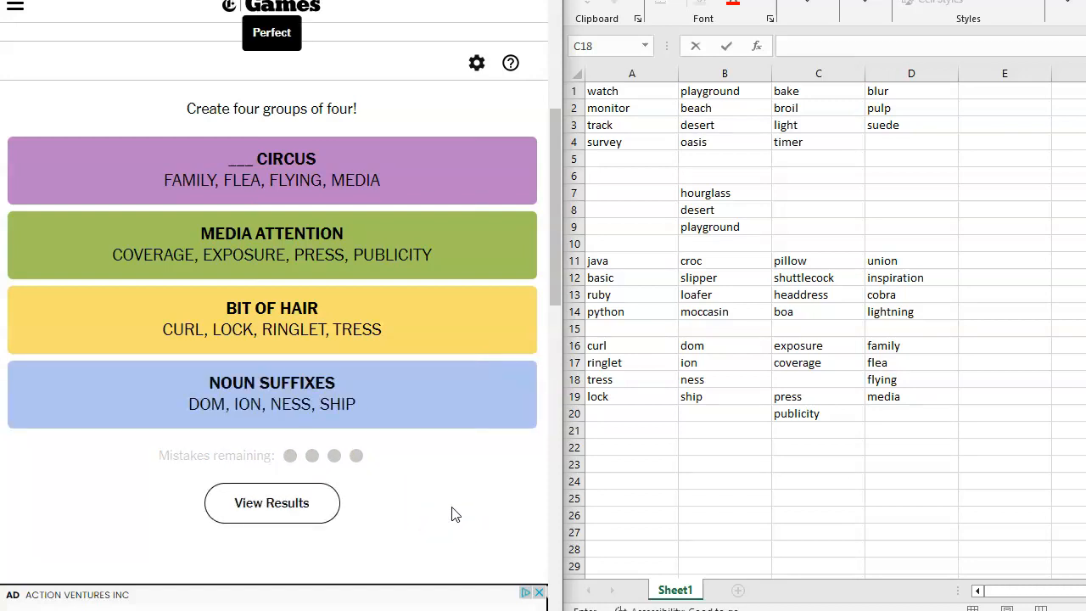
click(272, 502)
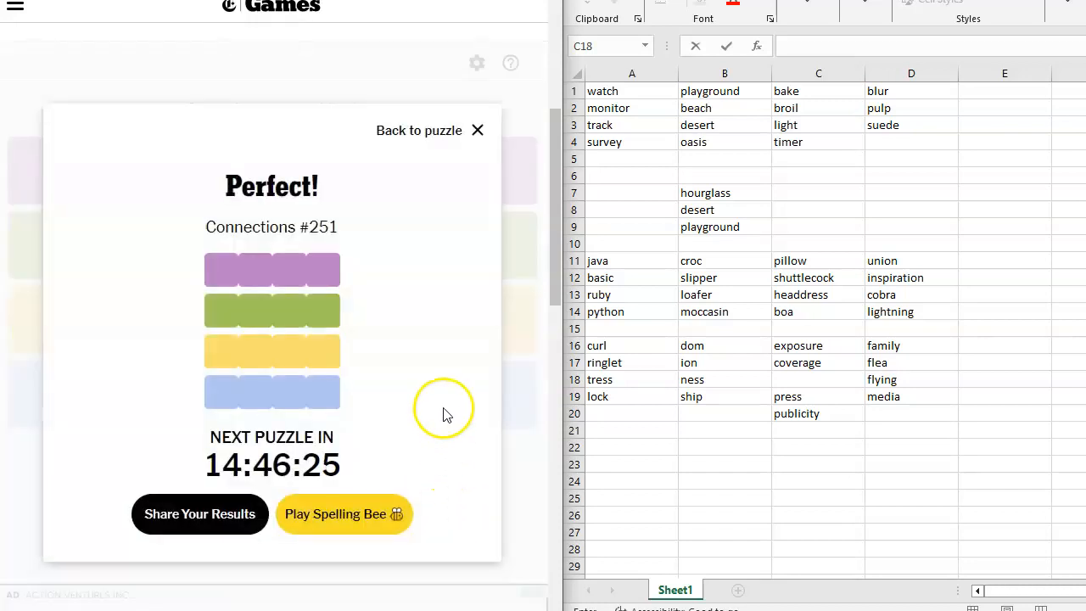
mouse_move(471, 177)
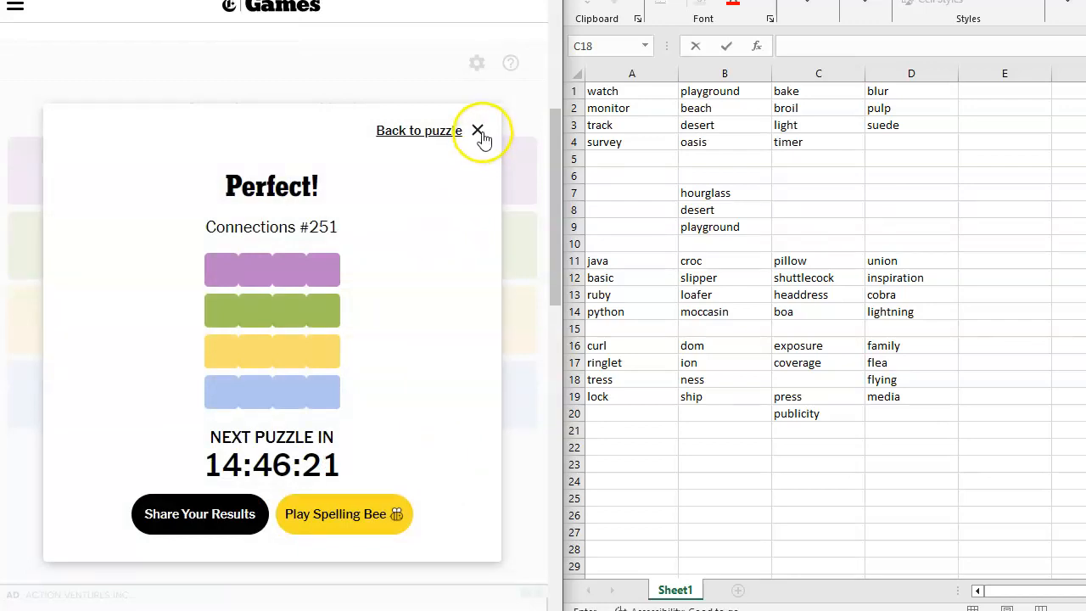
click(477, 130)
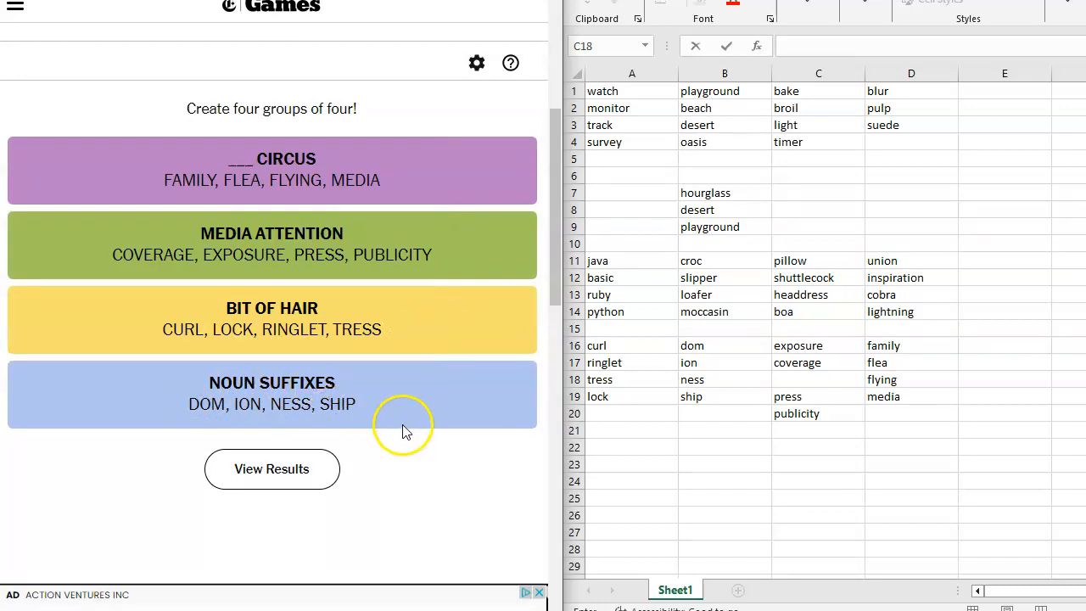
mouse_move(217, 411)
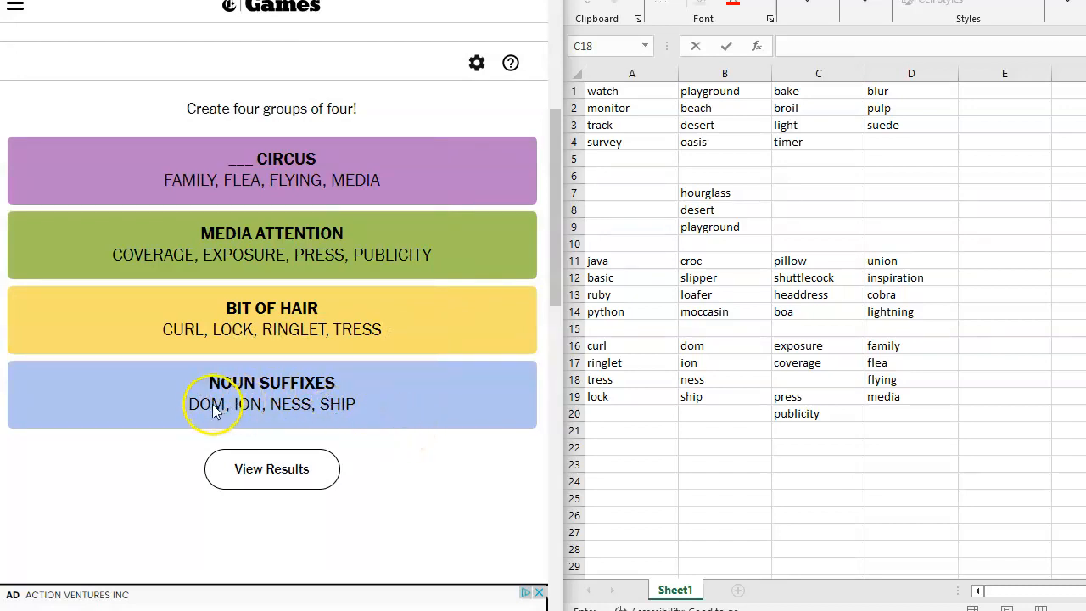
mouse_move(505, 432)
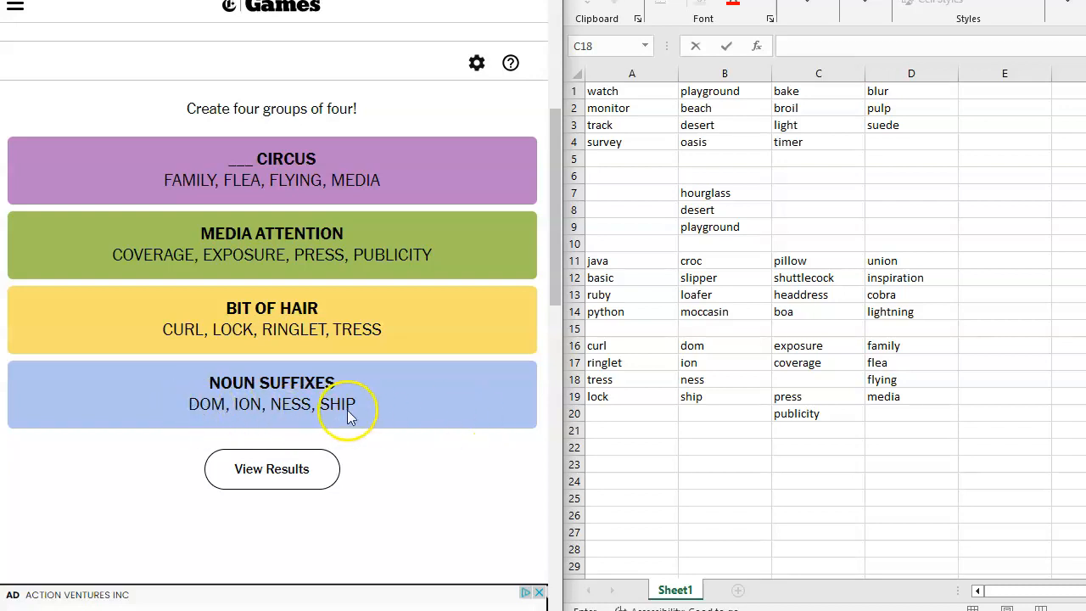
mouse_move(381, 424)
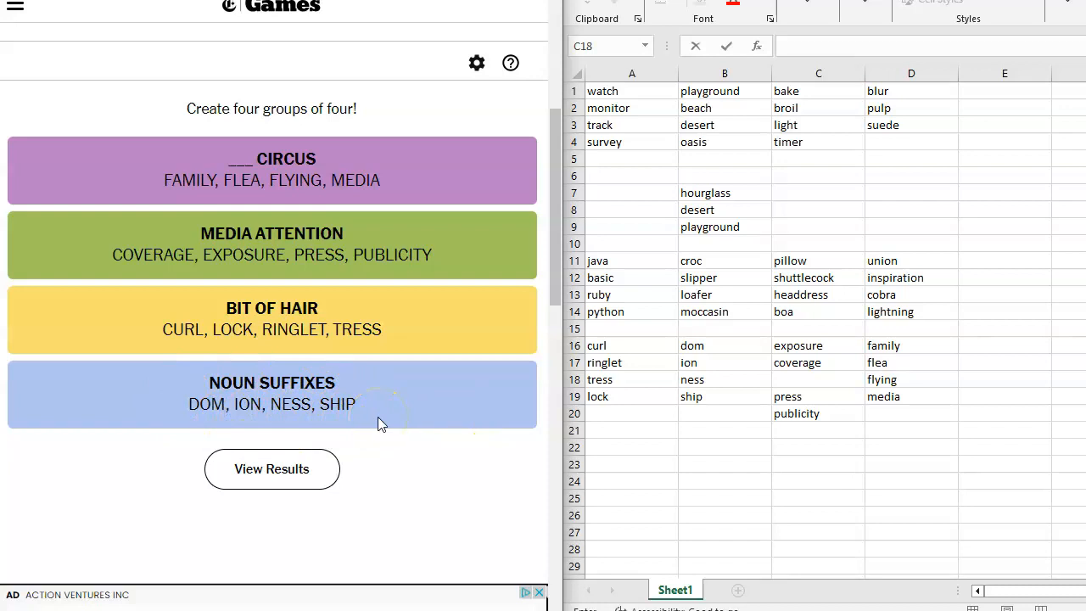
mouse_move(417, 492)
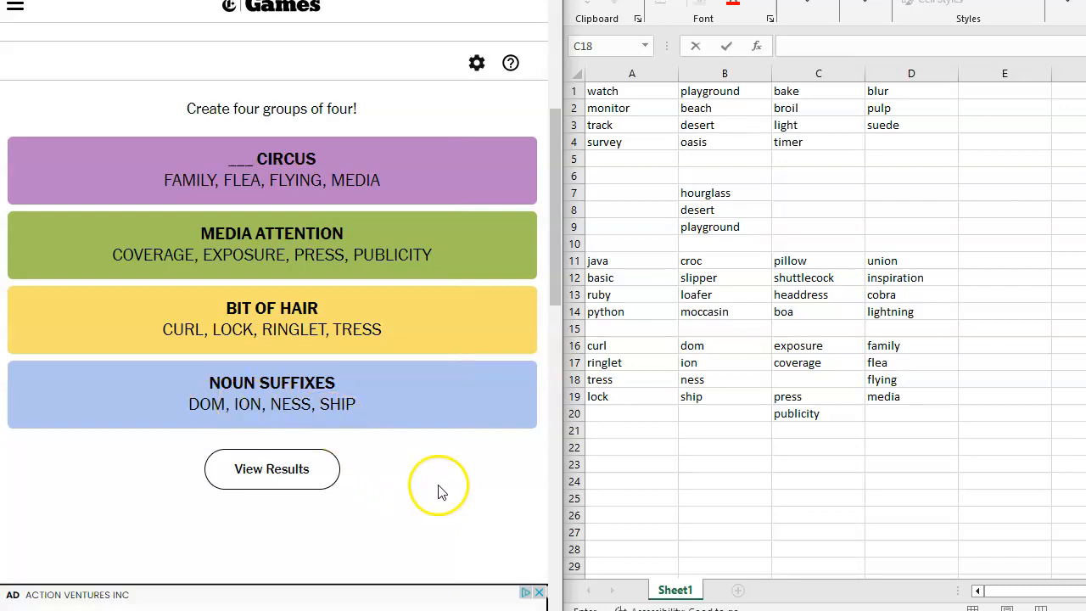
mouse_move(428, 475)
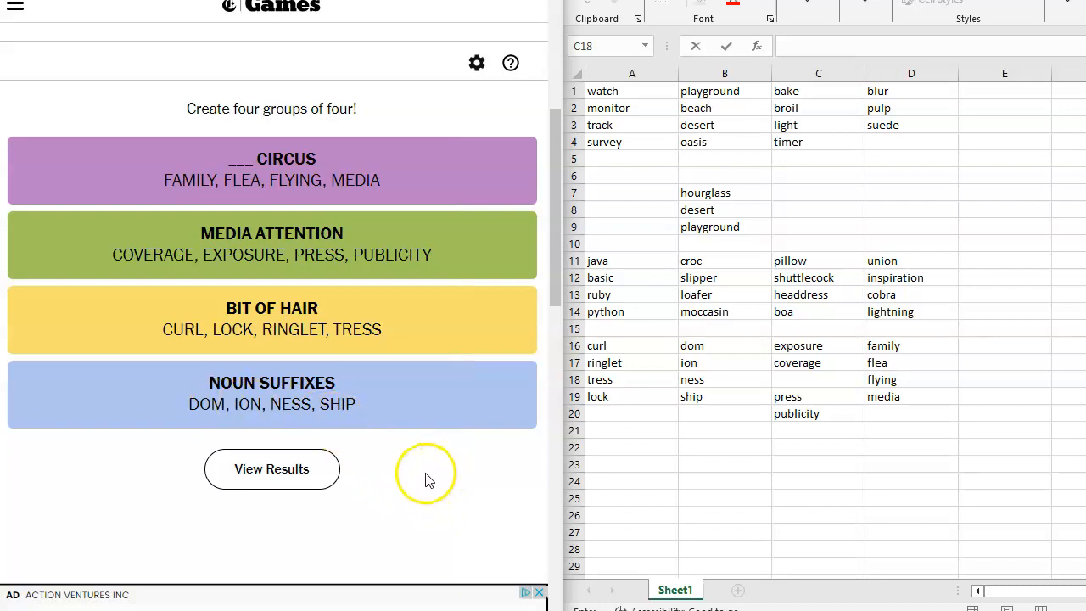
mouse_move(440, 454)
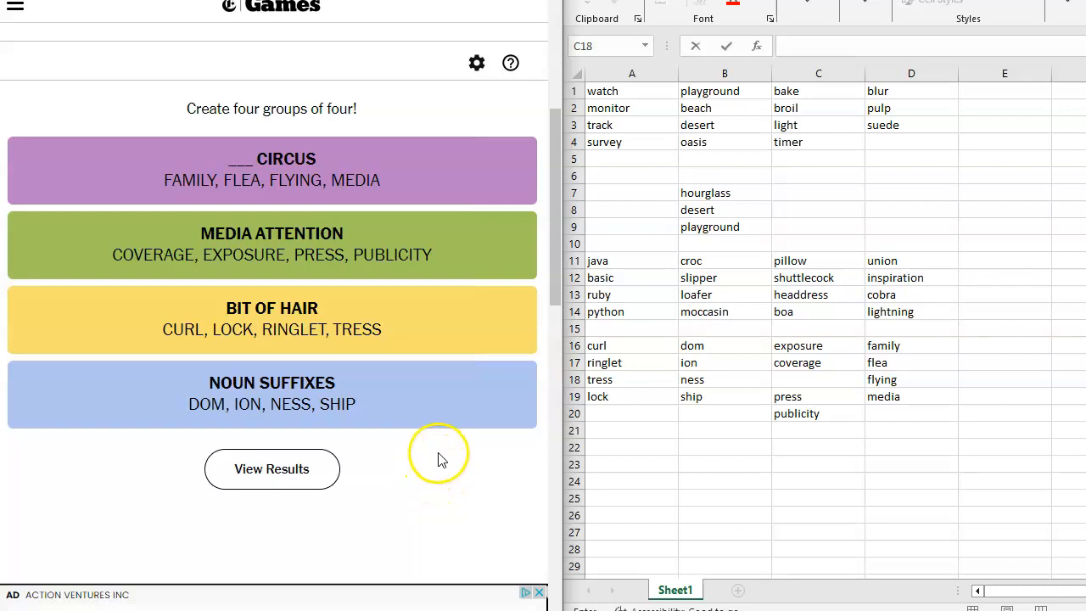
mouse_move(440, 404)
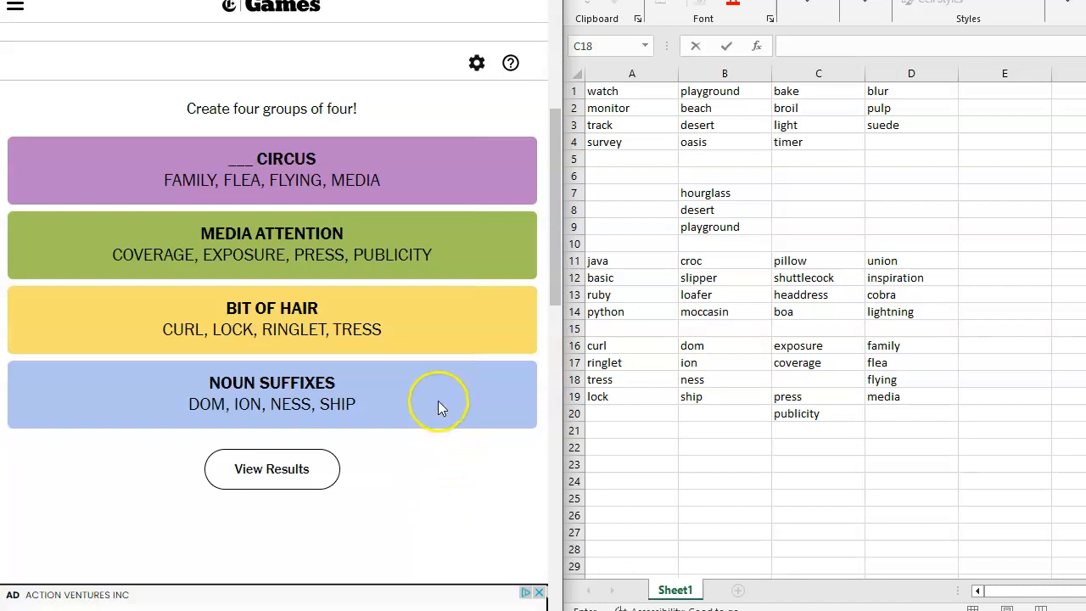
mouse_move(449, 350)
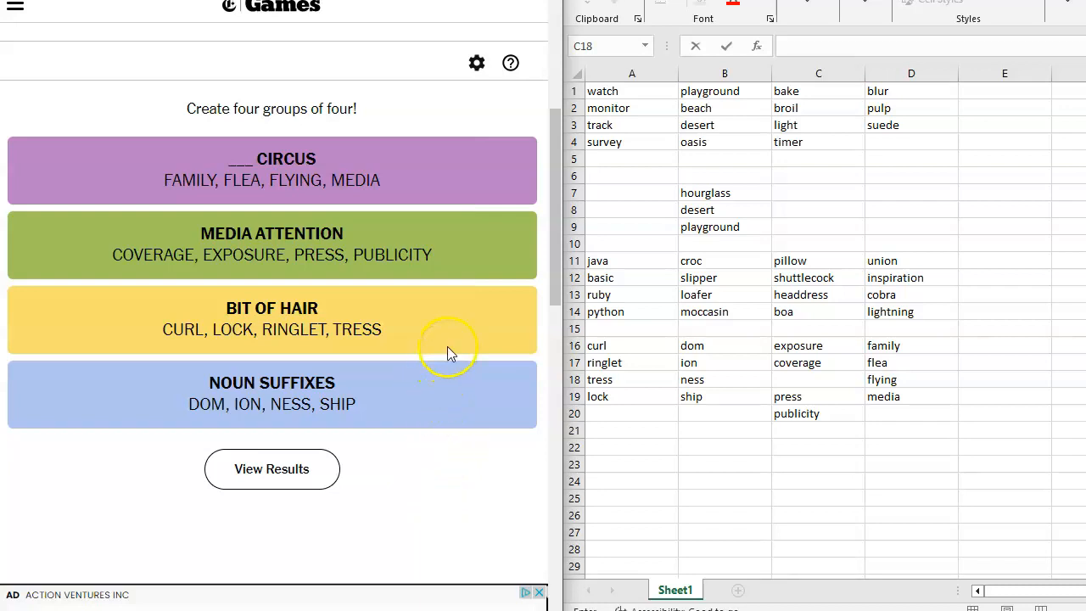
mouse_move(453, 316)
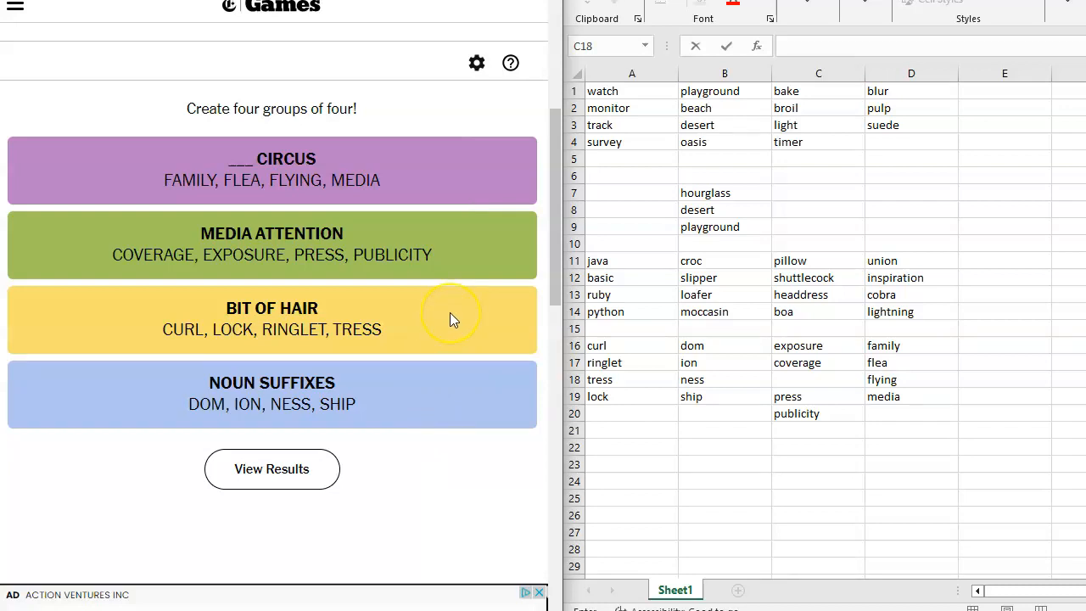
mouse_move(438, 335)
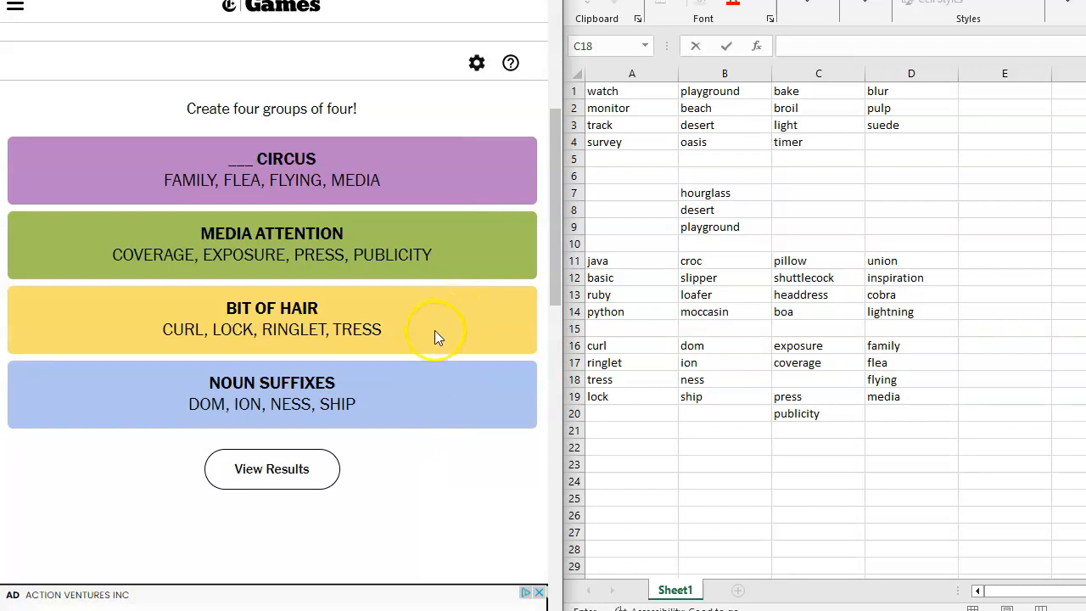
mouse_move(442, 332)
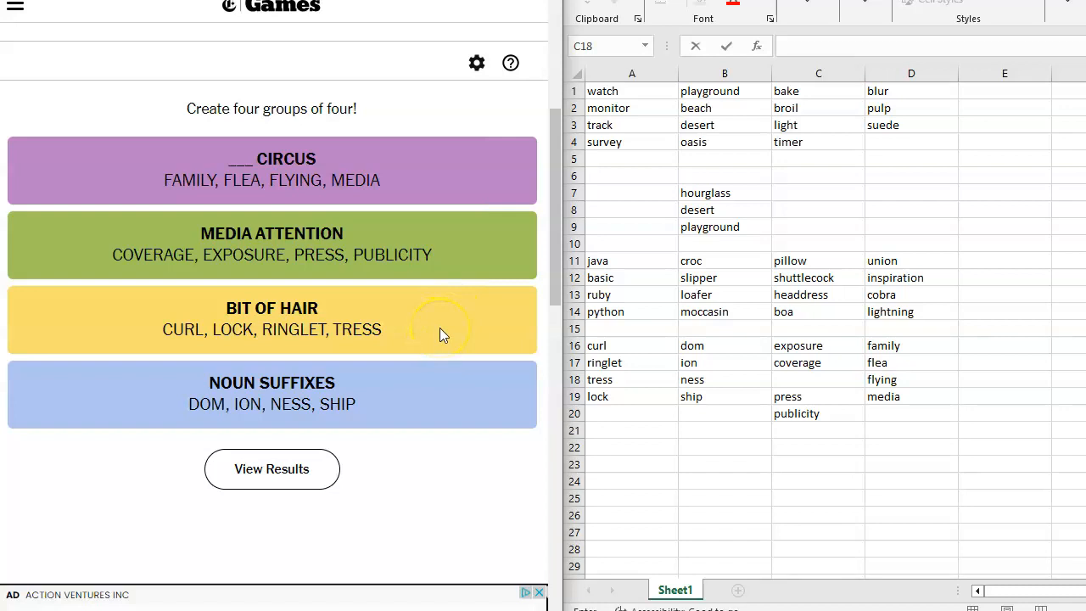
mouse_move(361, 276)
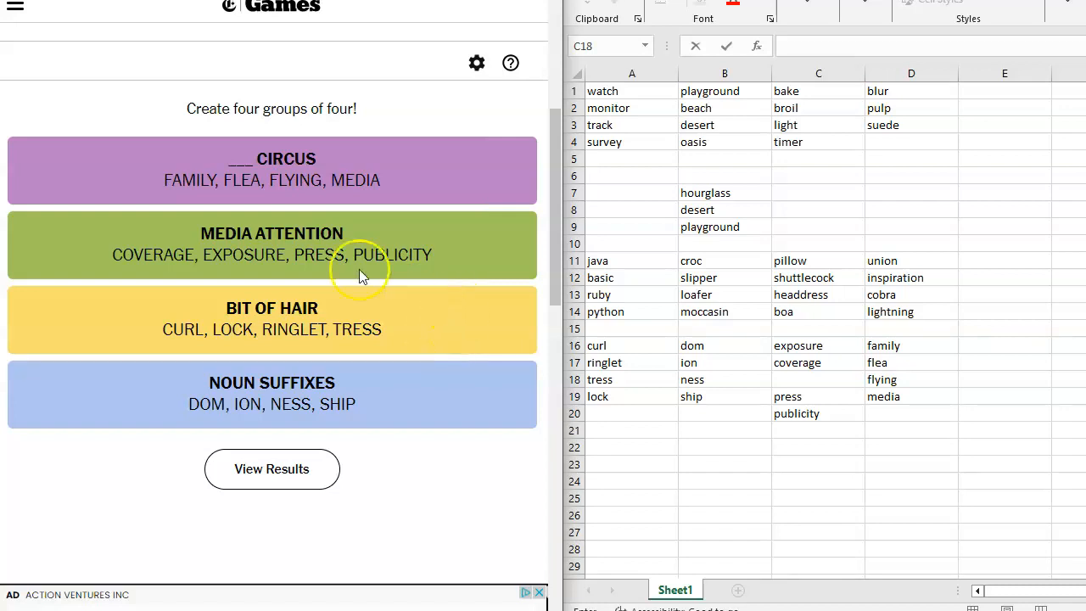